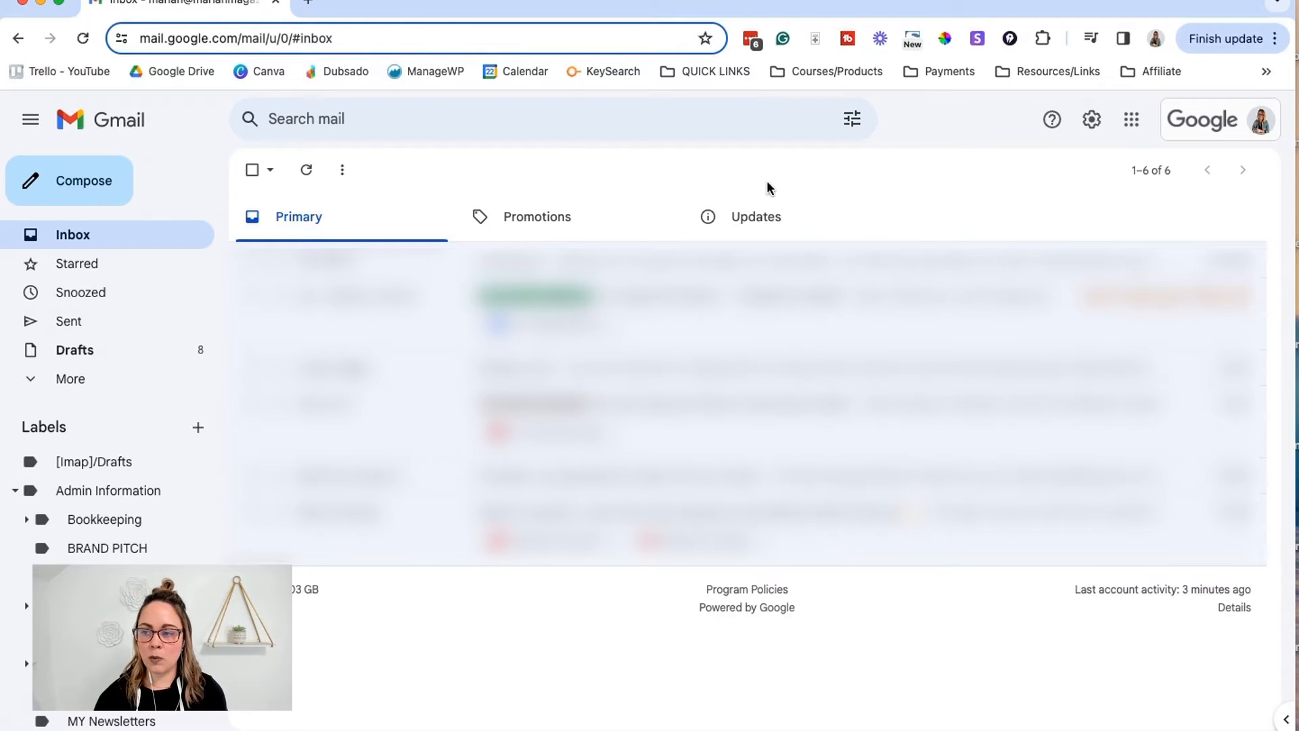
mouse_move(1091, 119)
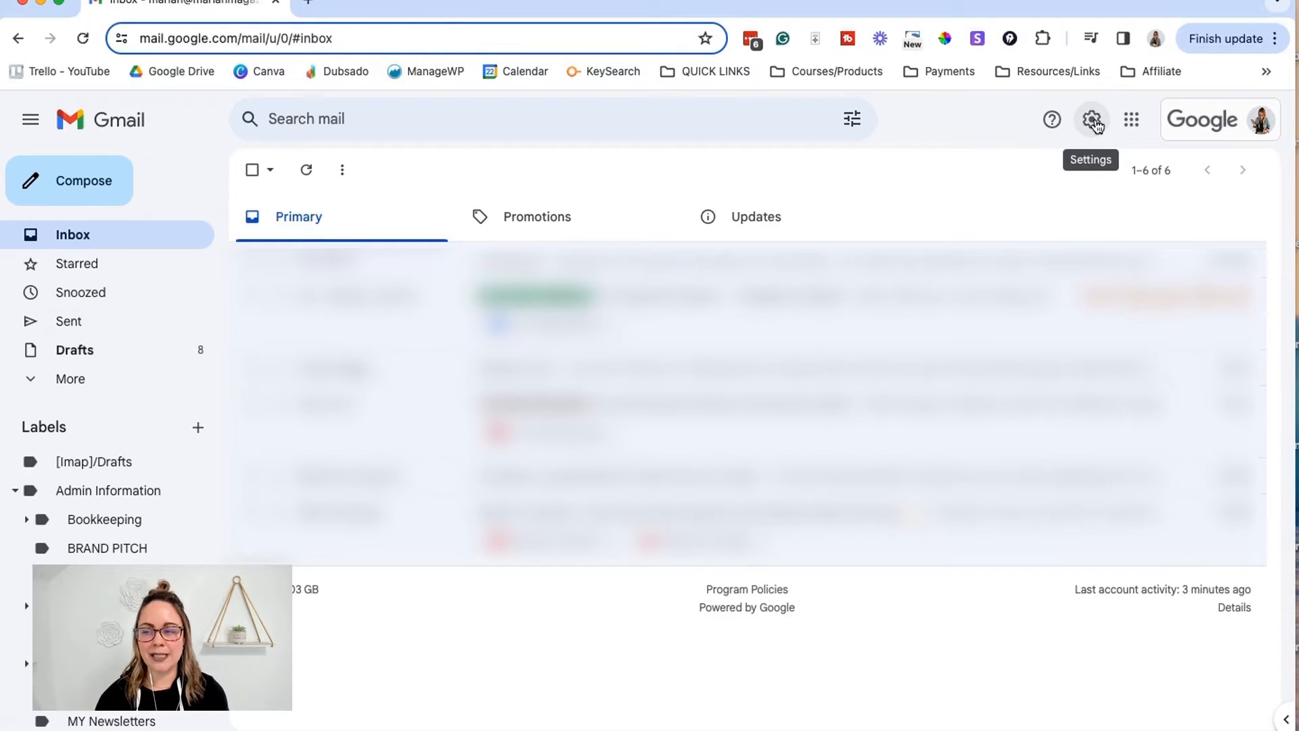
Step: Go from the inbox to Gmail's full settings page via the gear and 'See all settings'
click(1092, 119)
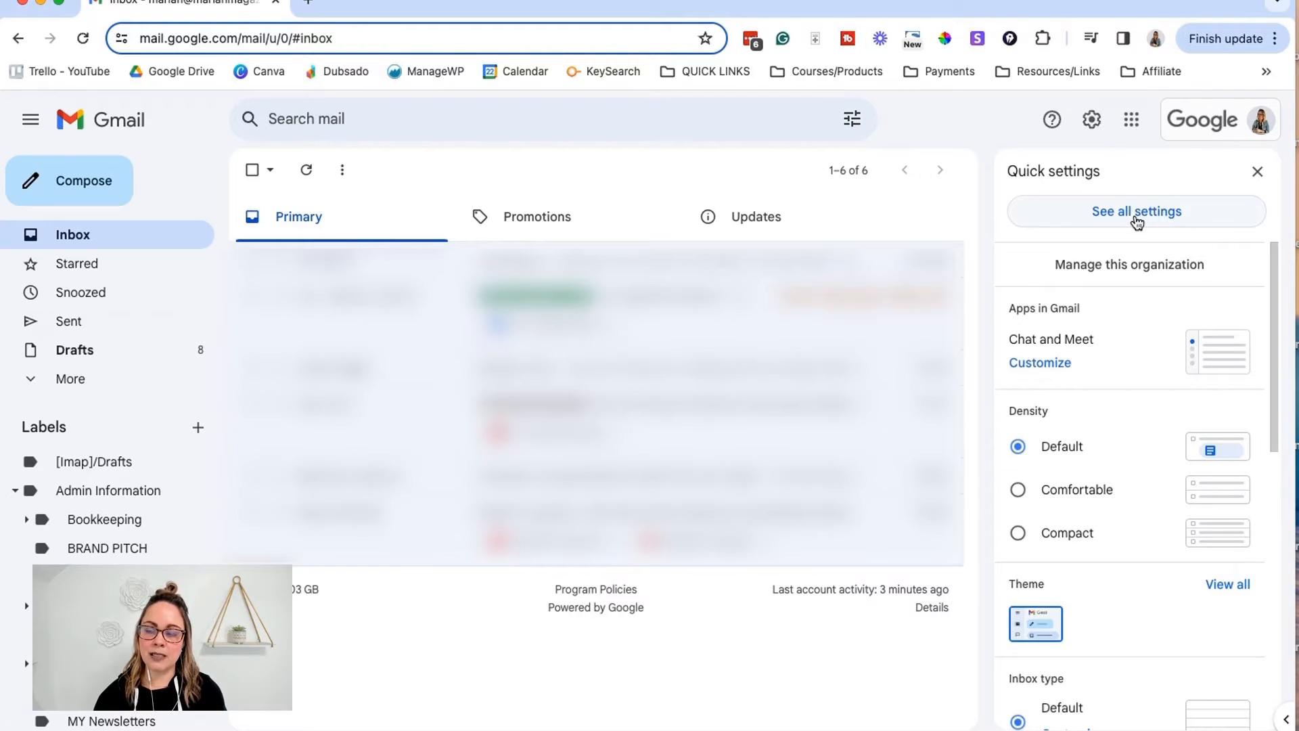
click(1135, 211)
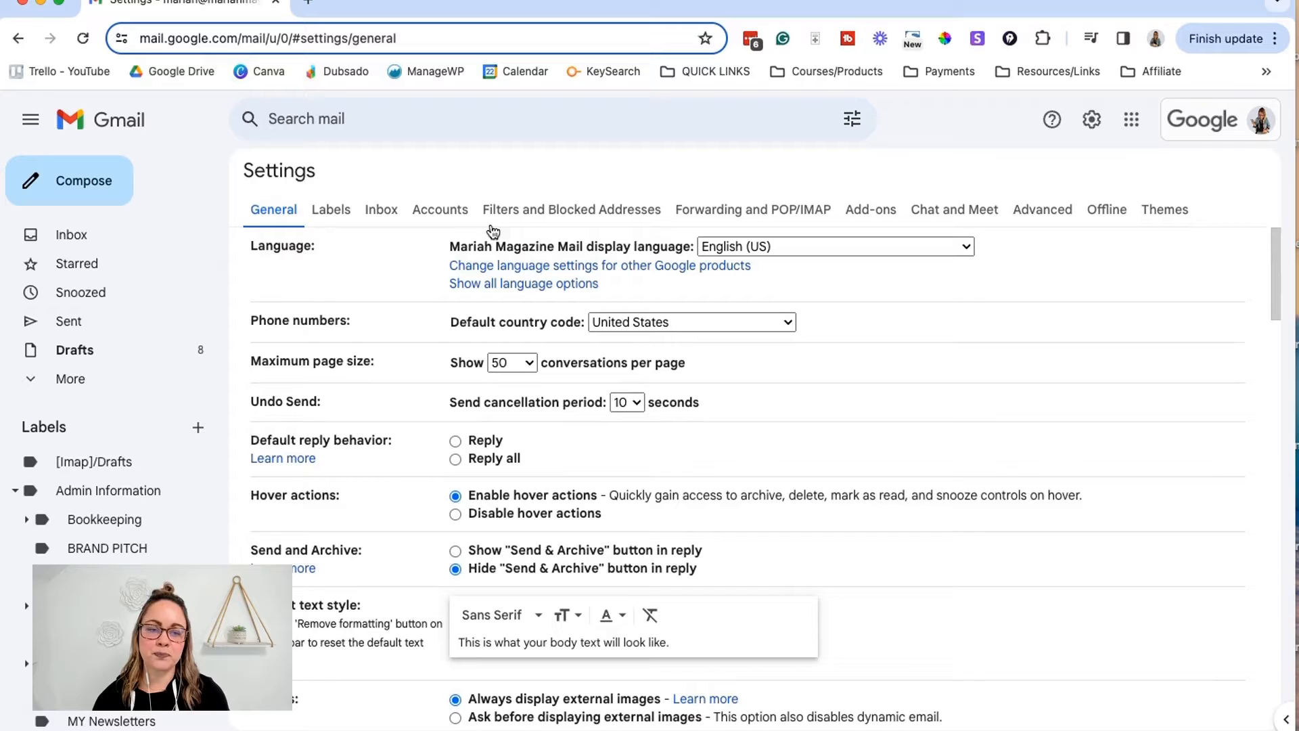
mouse_move(920, 214)
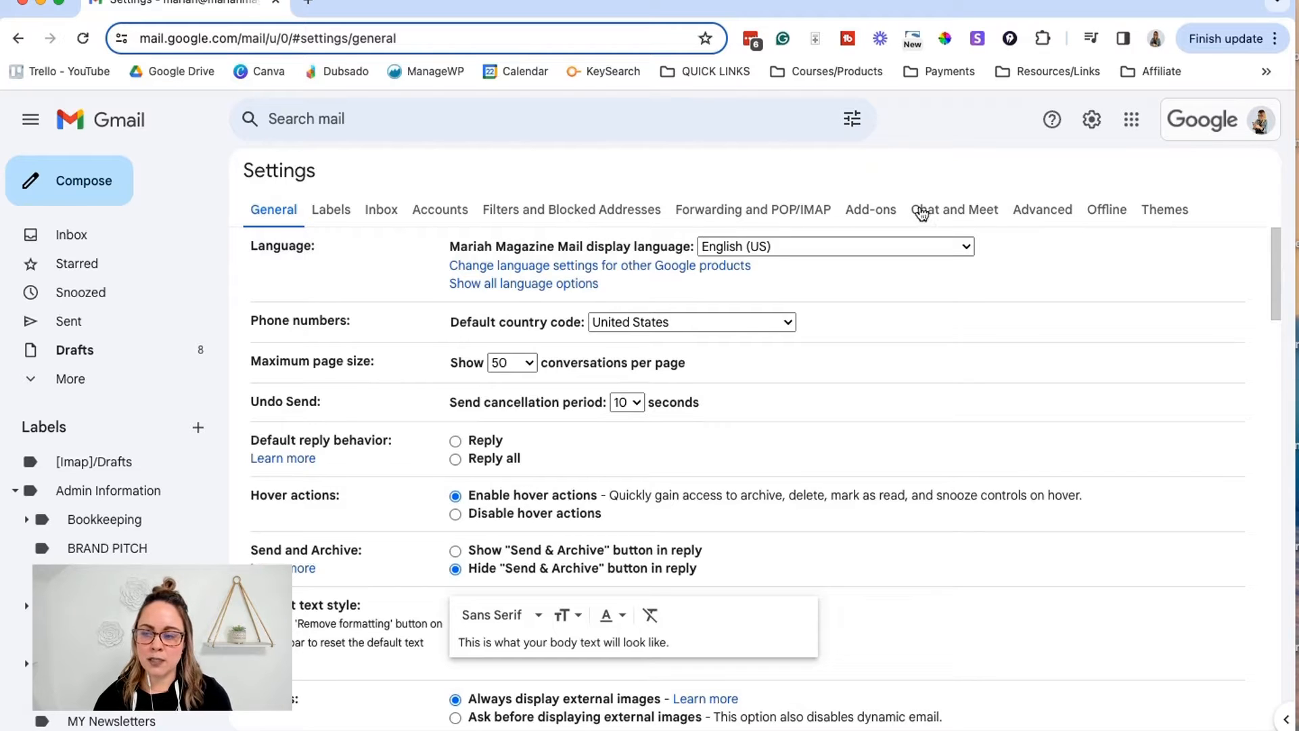
mouse_move(1023, 219)
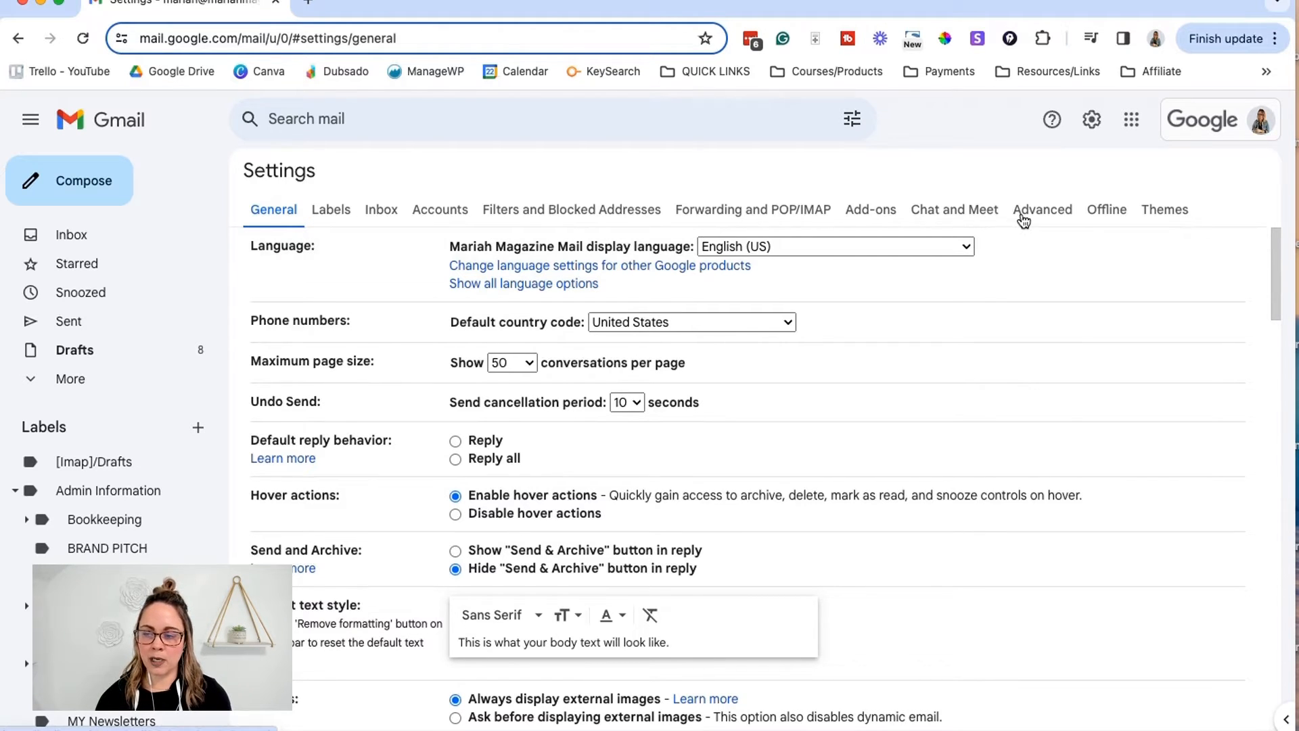
Step: Set Templates to Enable in the Advanced settings tab
click(1041, 209)
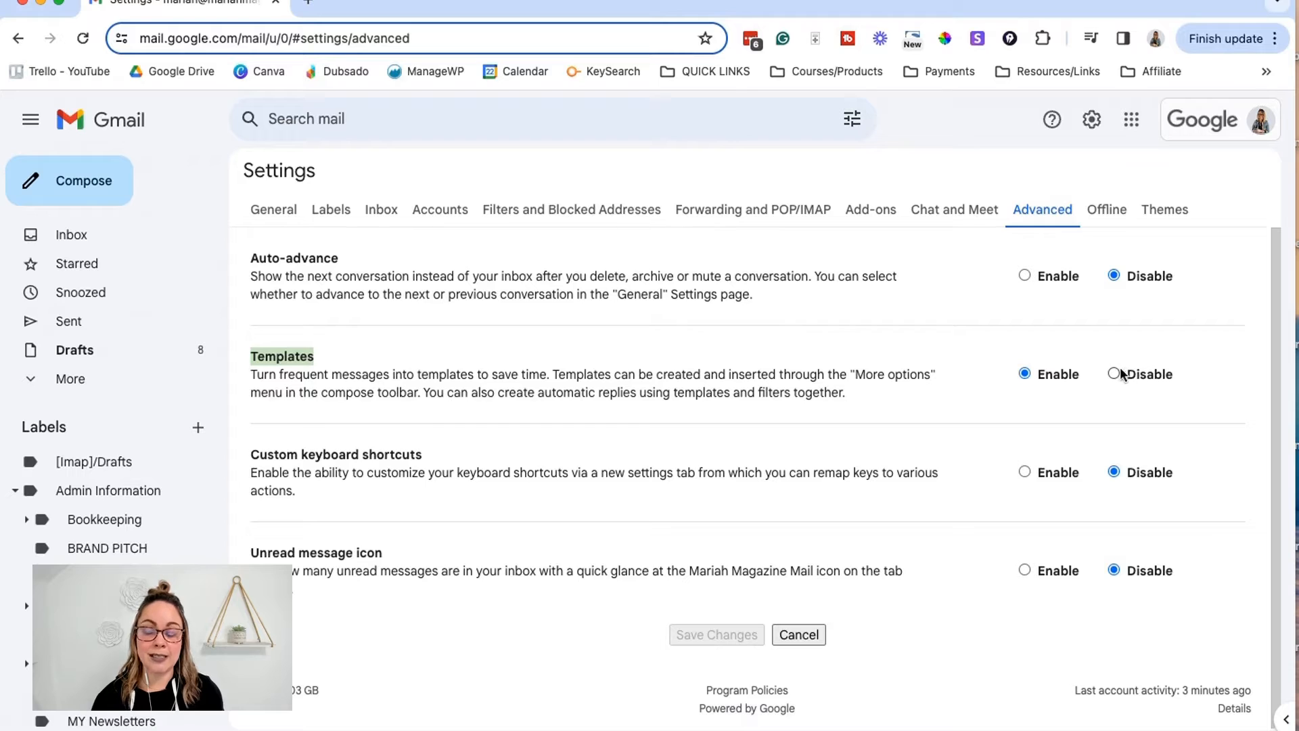
click(1025, 373)
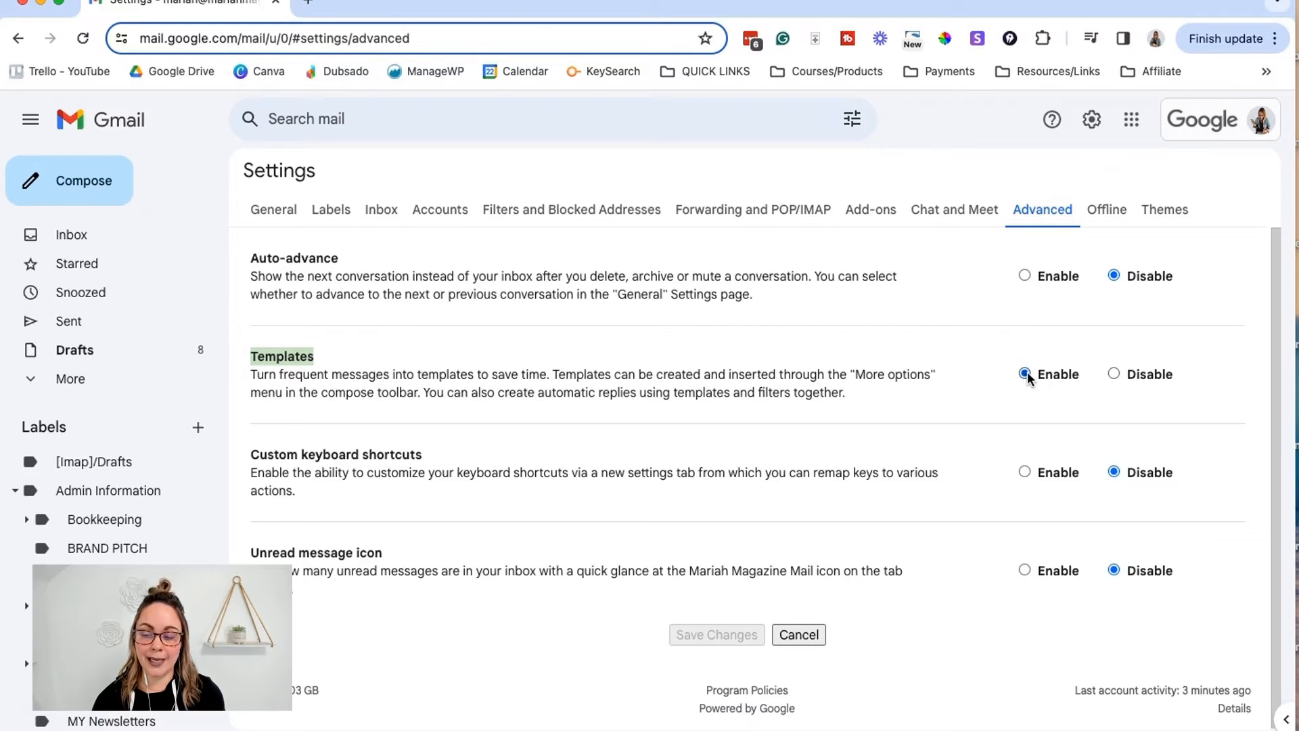
click(1025, 373)
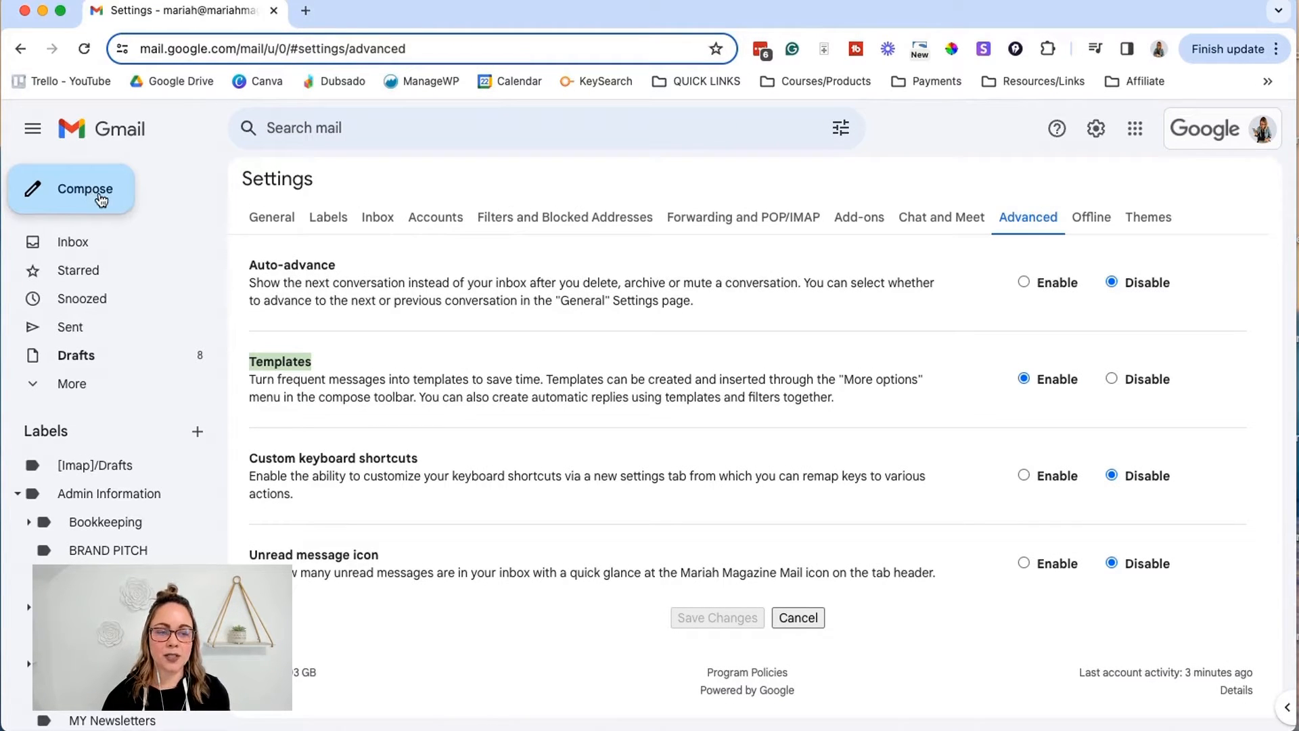
Step: Start a new message and show the saved Templates list from More options
click(84, 189)
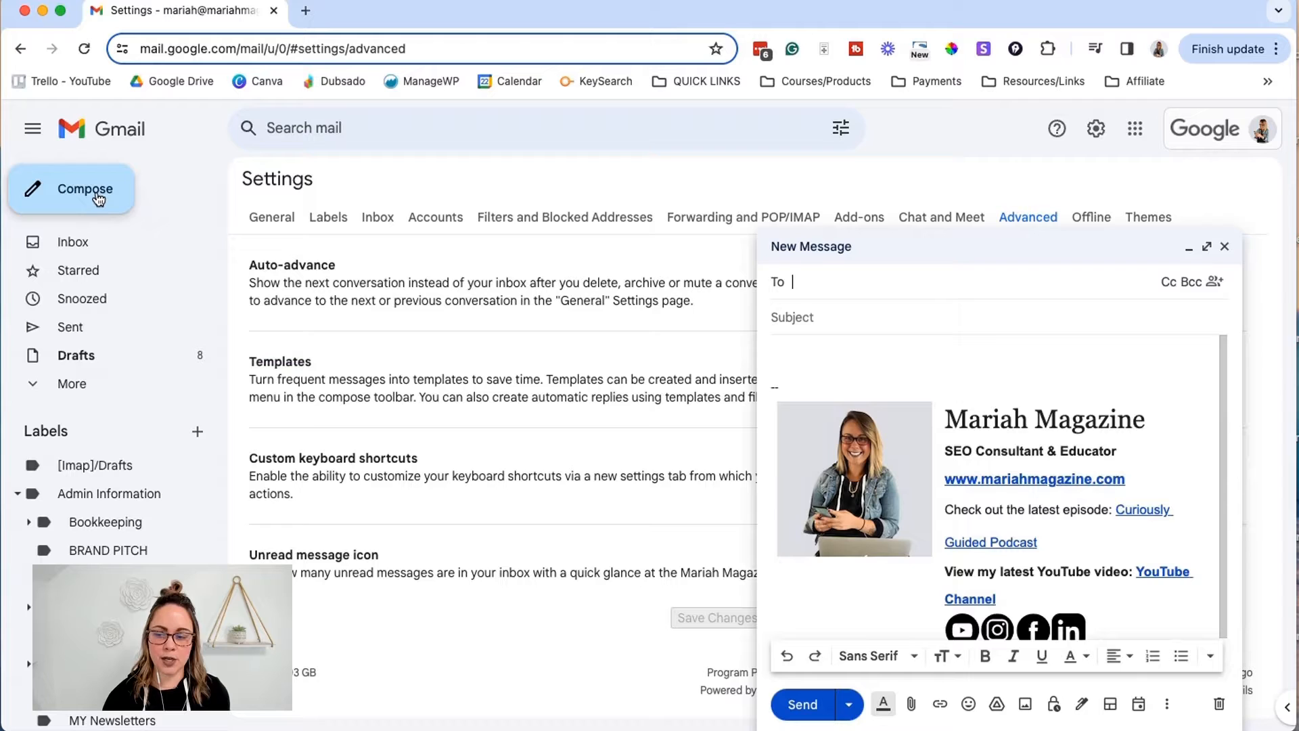
mouse_move(1169, 404)
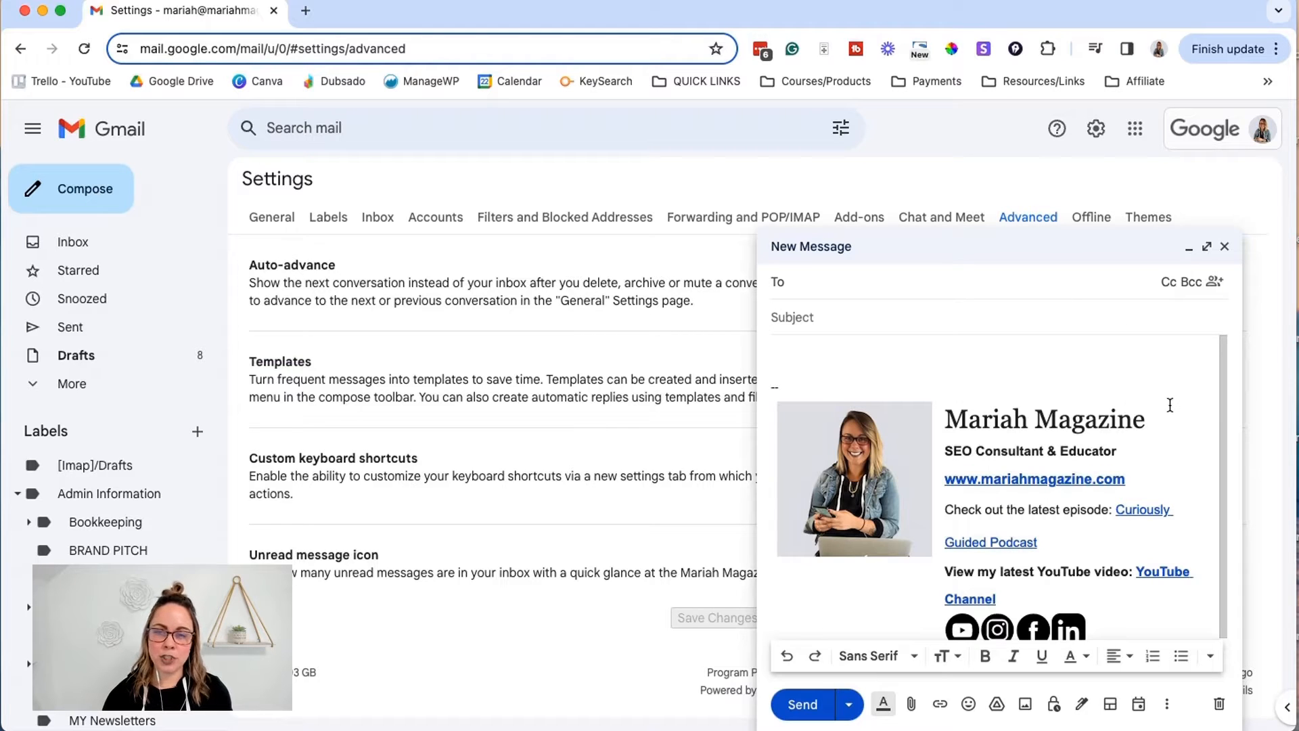
click(791, 281)
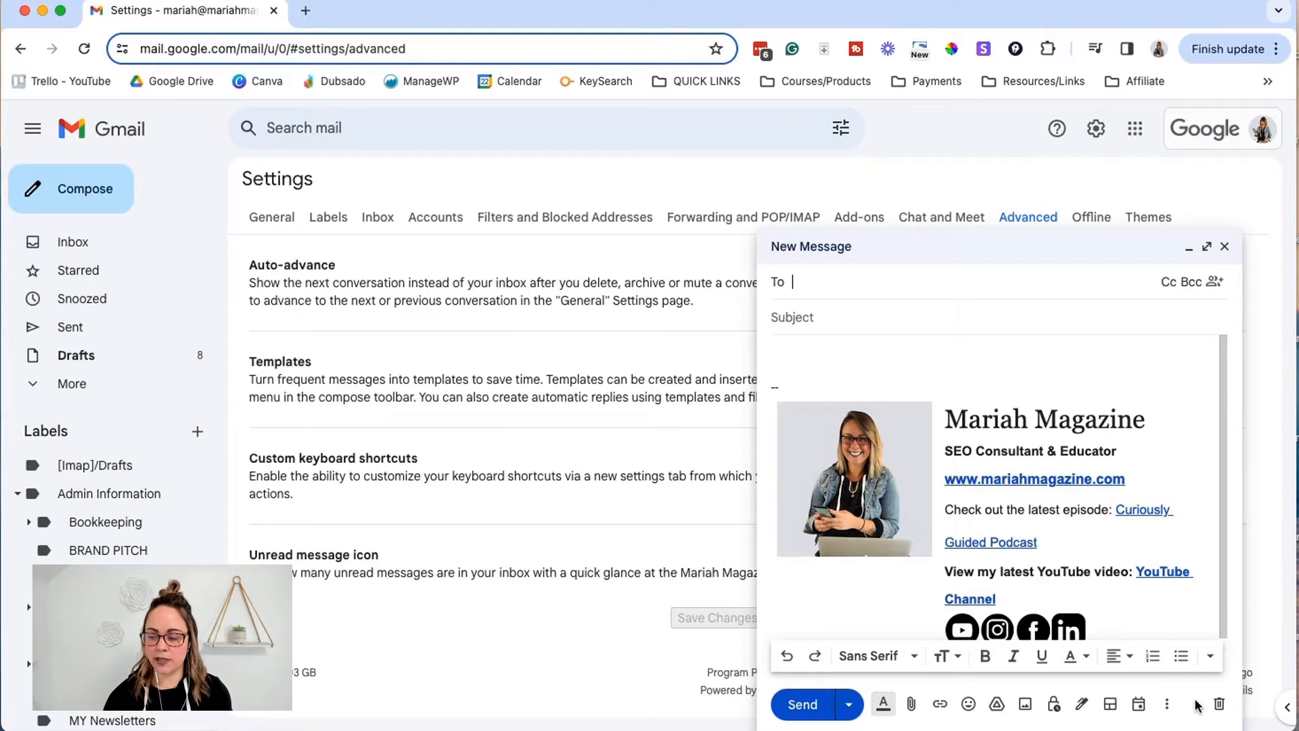
mouse_move(1171, 703)
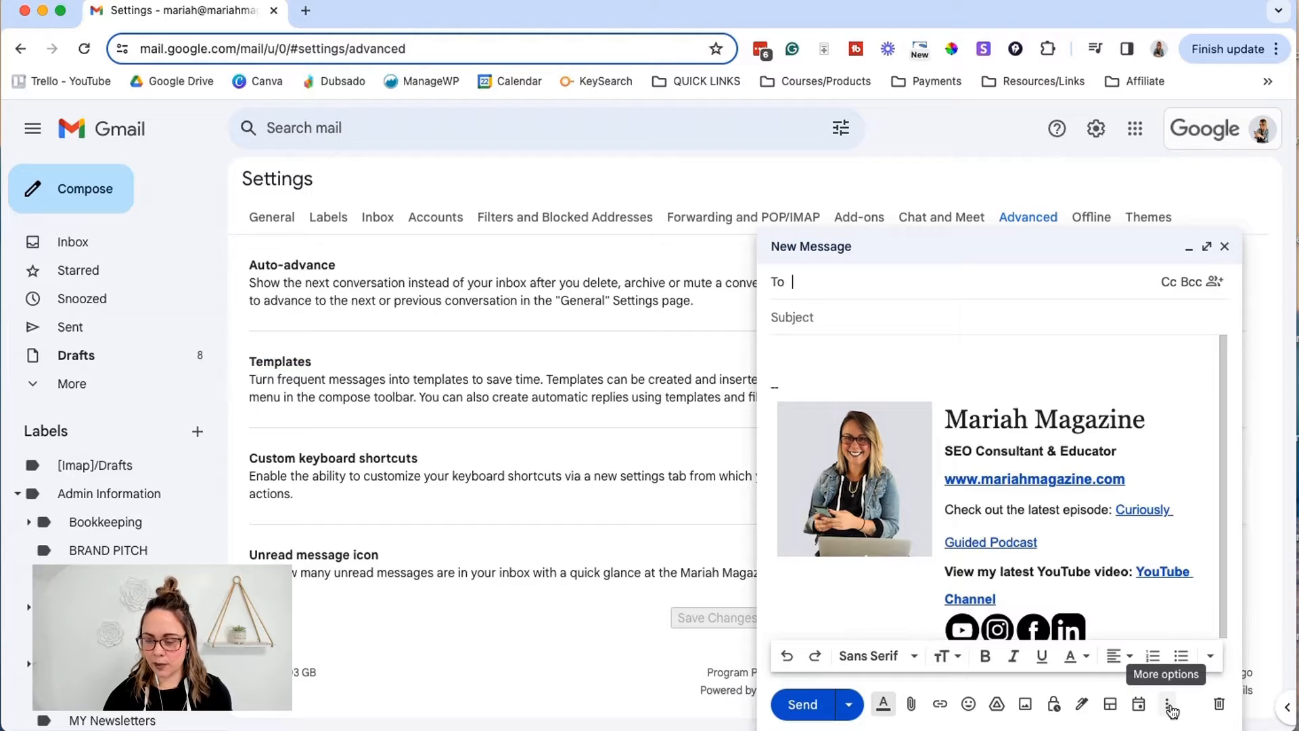
click(1172, 704)
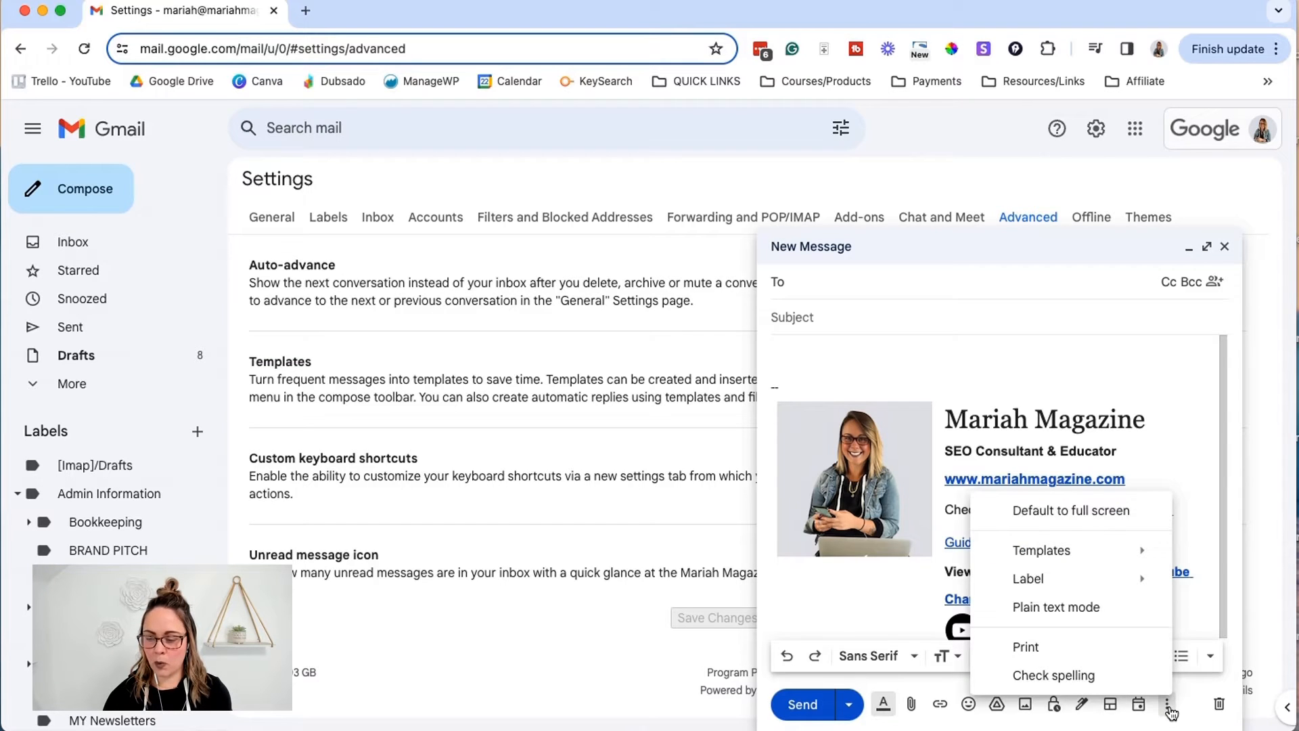
click(1041, 551)
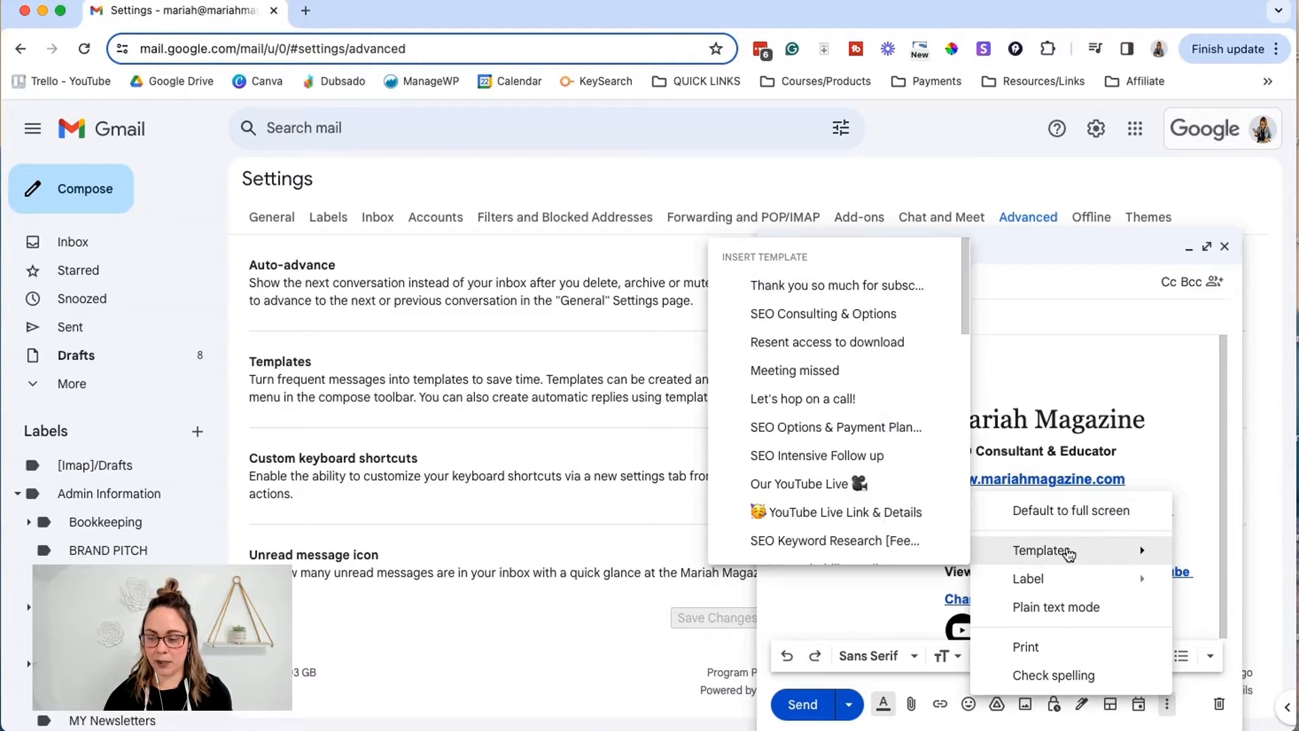
mouse_move(837, 512)
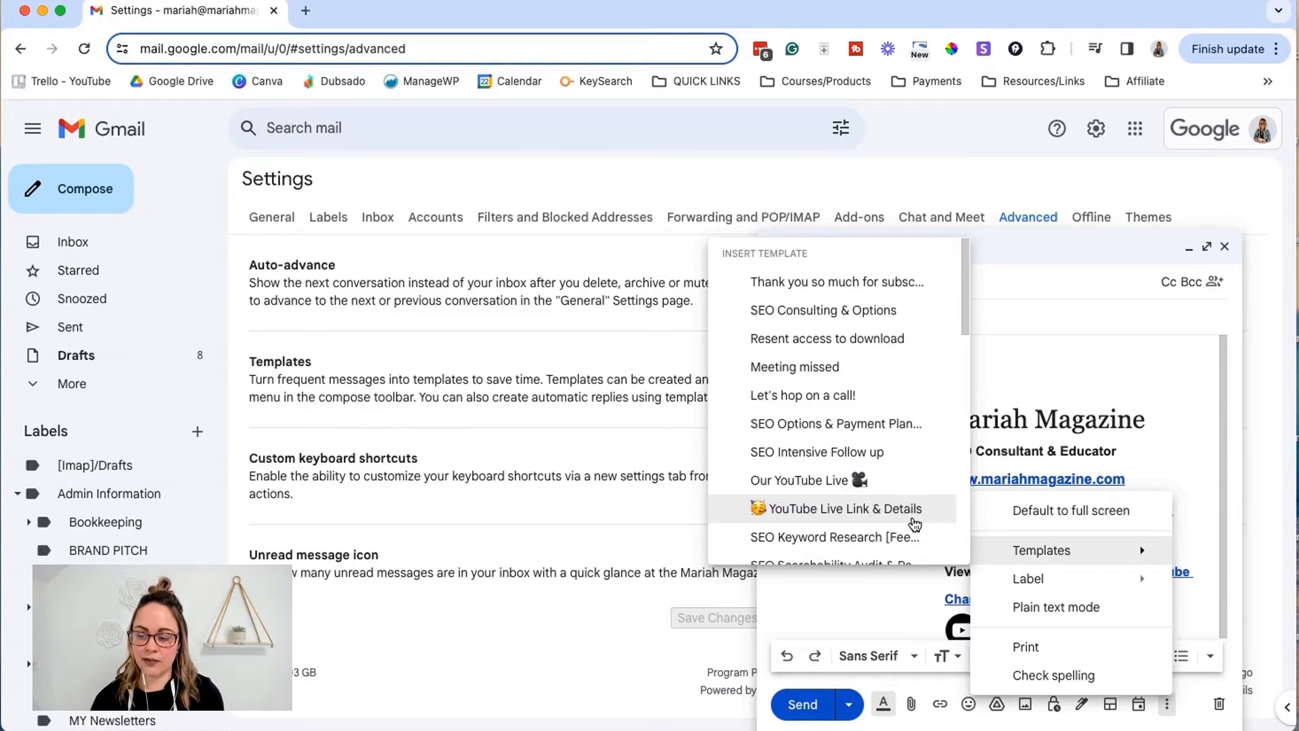
mouse_move(831, 479)
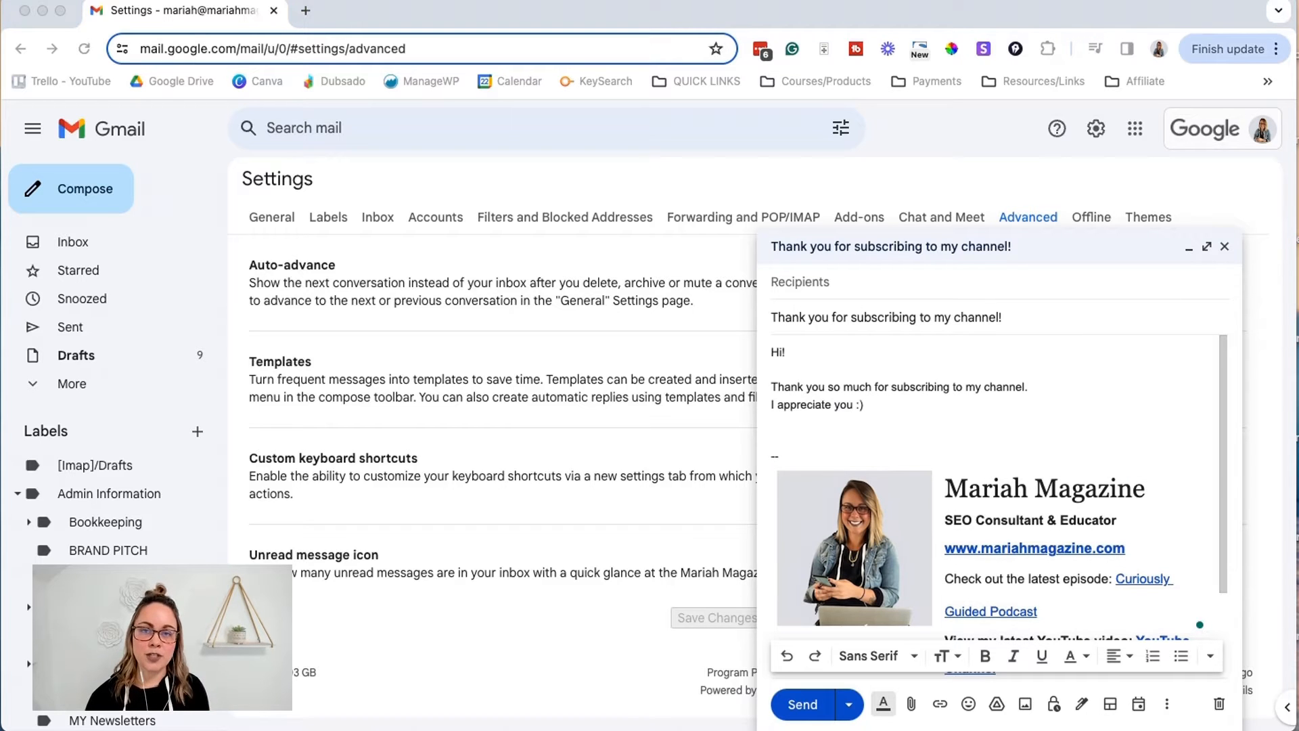
mouse_move(1159, 484)
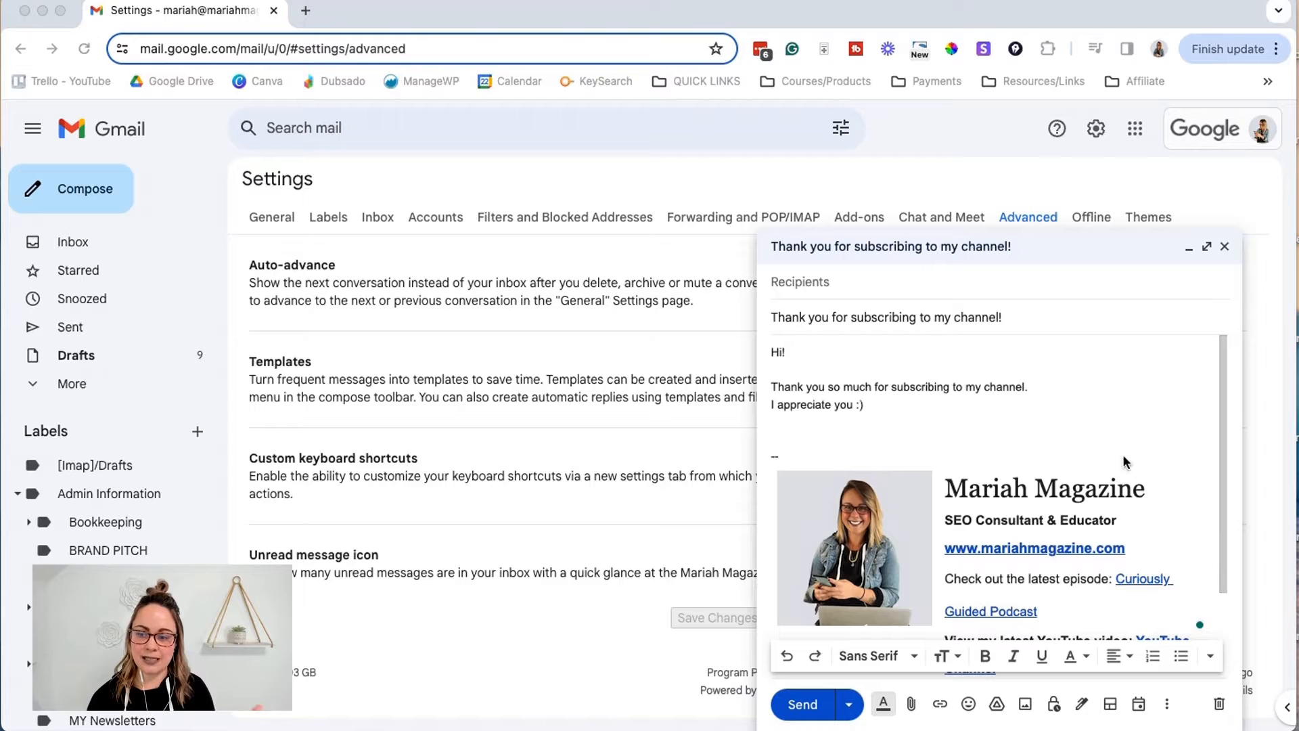
mouse_move(1101, 444)
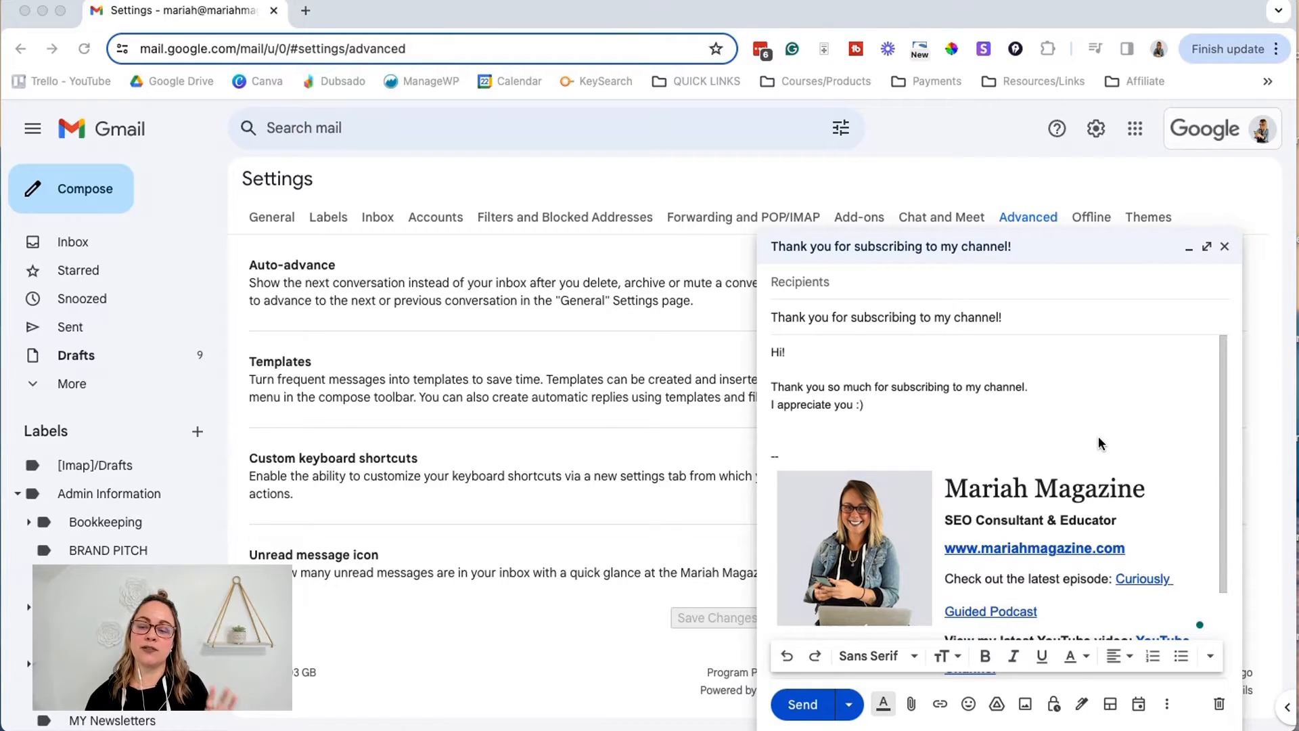
mouse_move(968, 331)
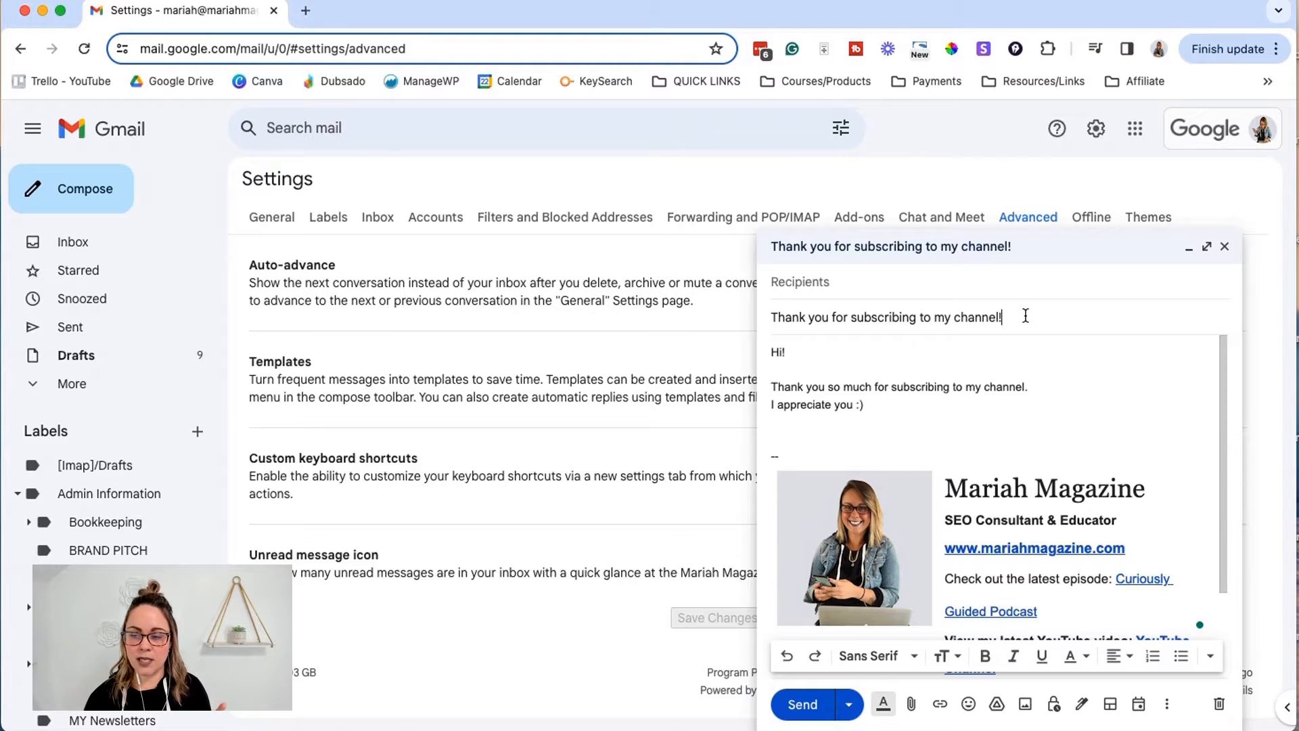
triple_click(885, 317)
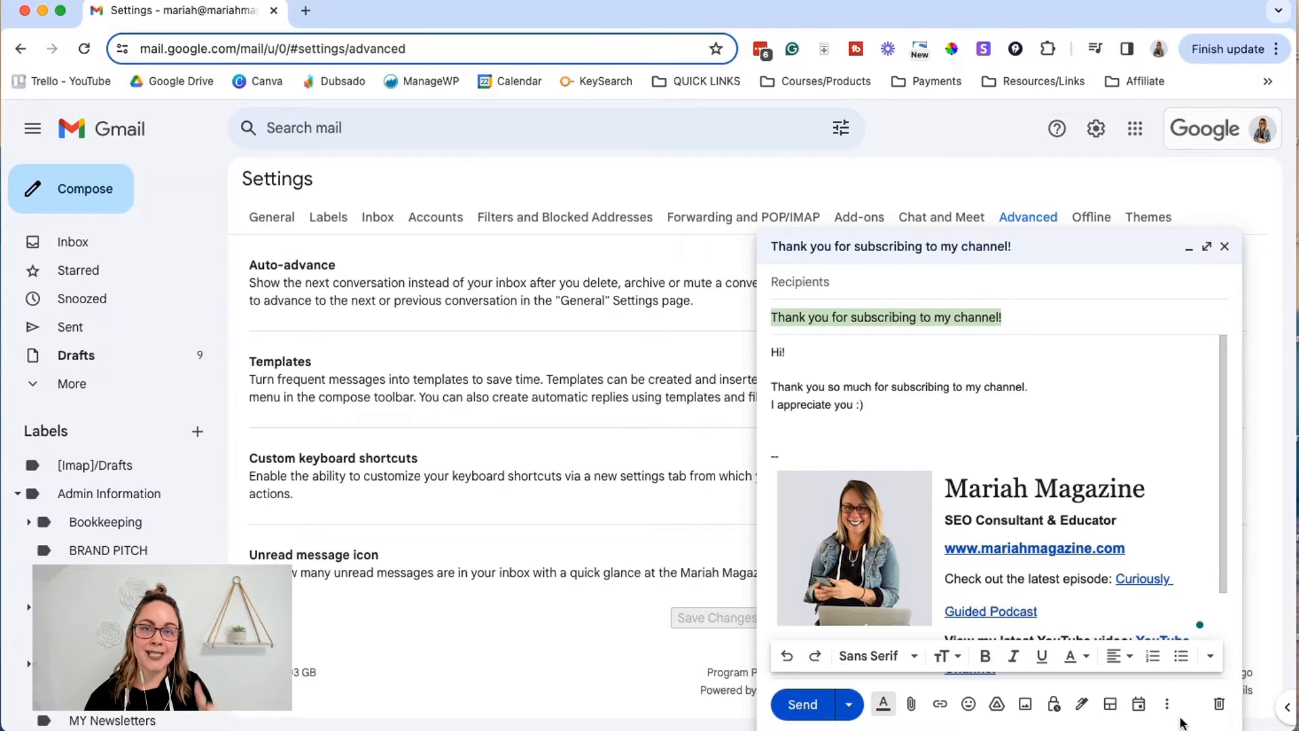
mouse_move(1167, 703)
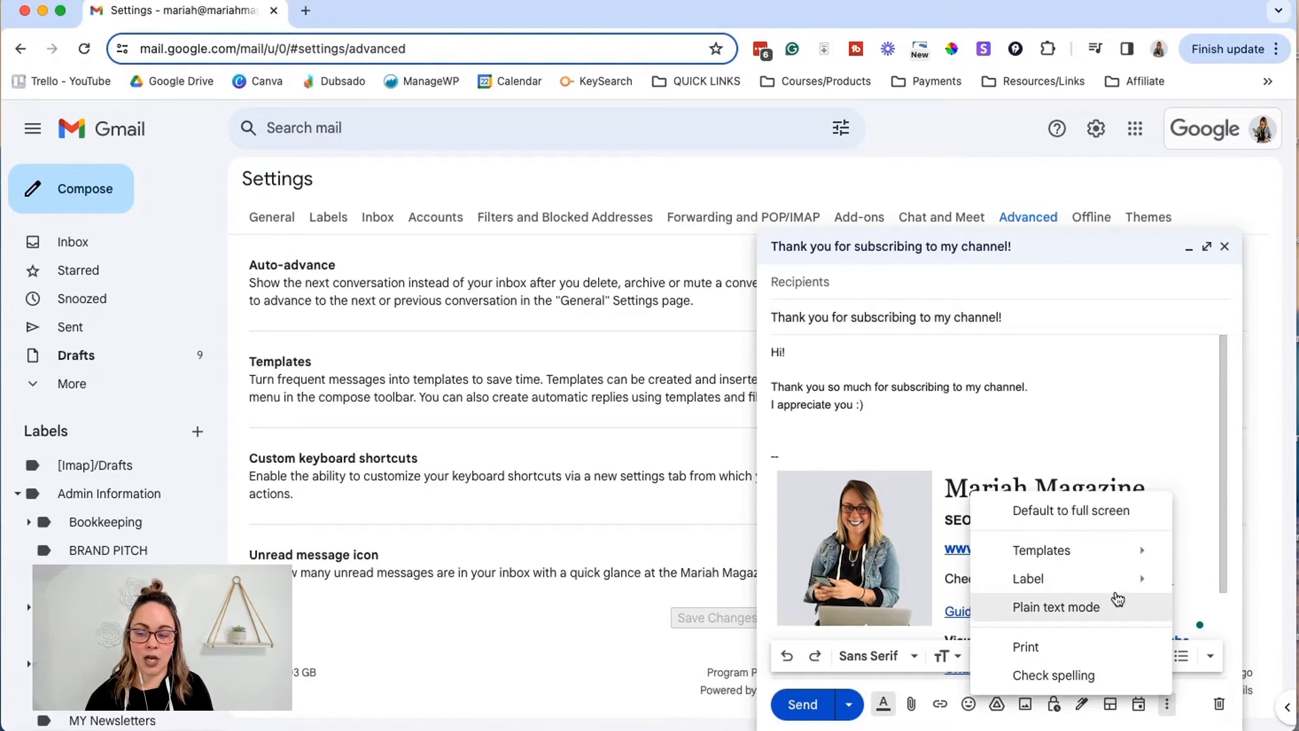
click(1042, 550)
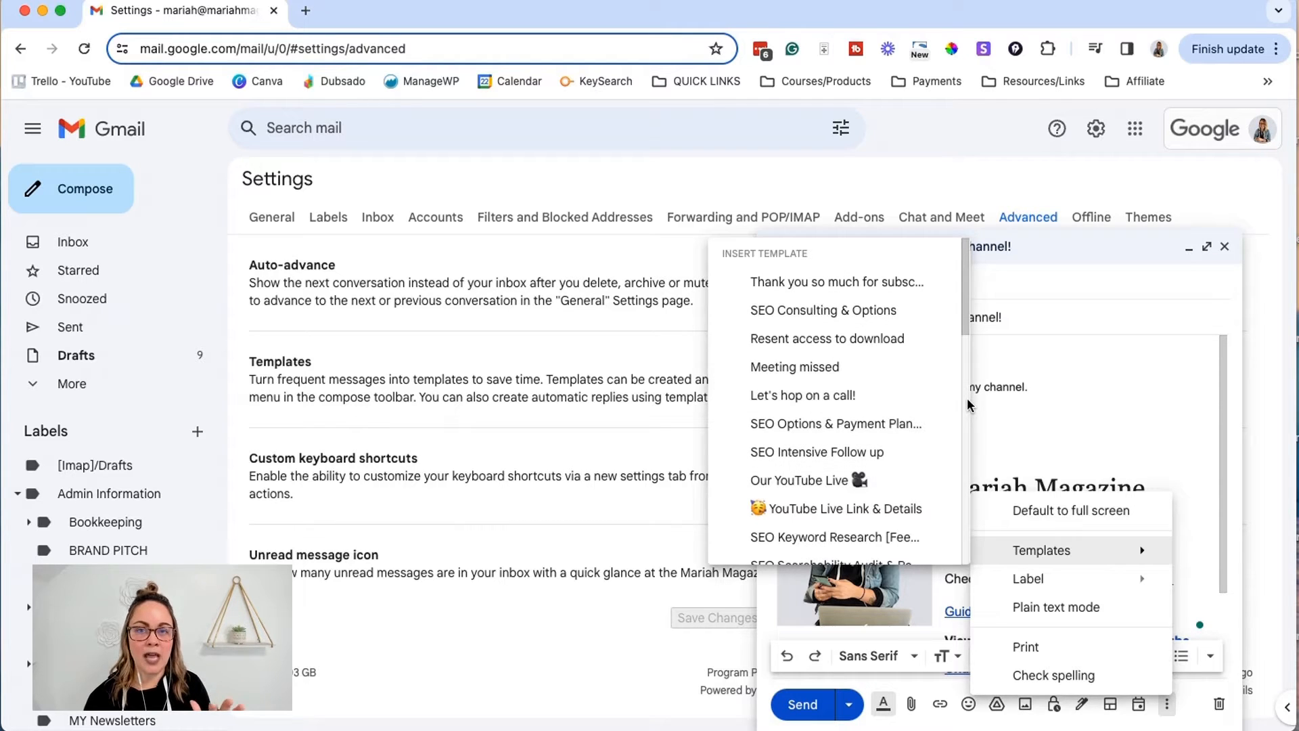
click(835, 282)
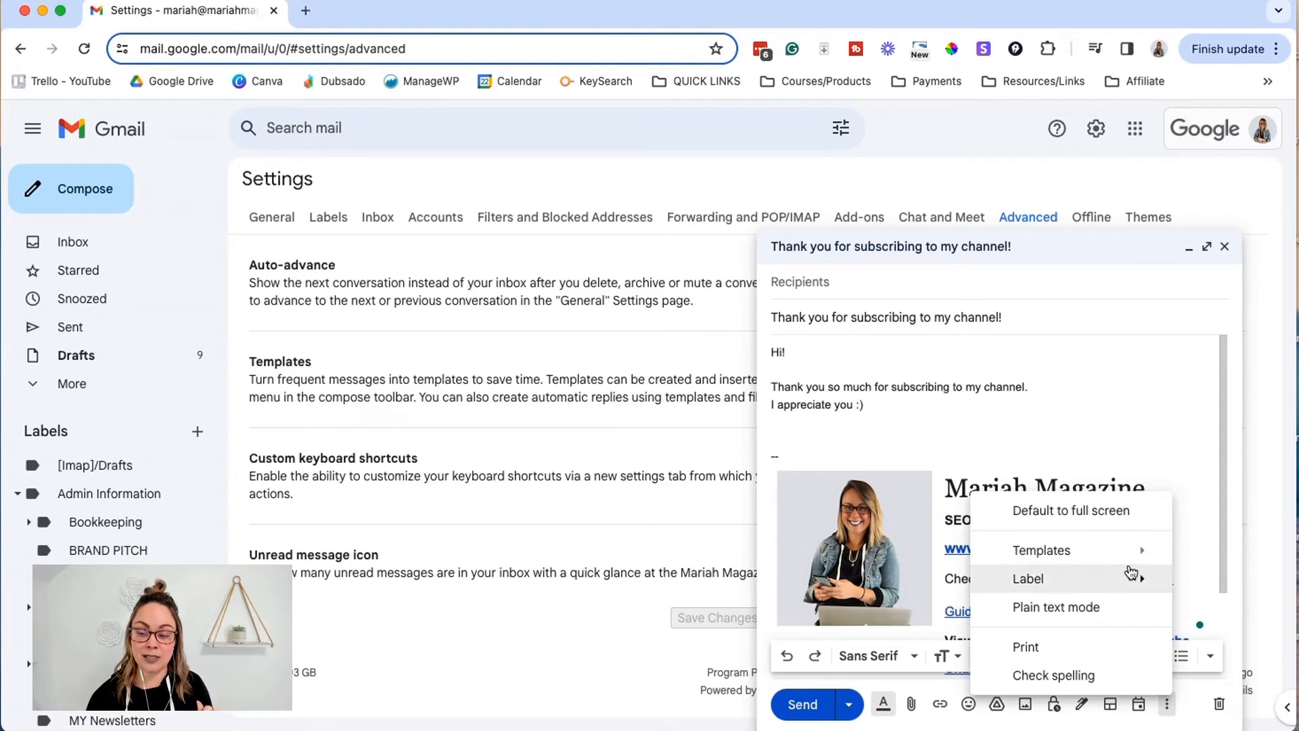
click(1042, 550)
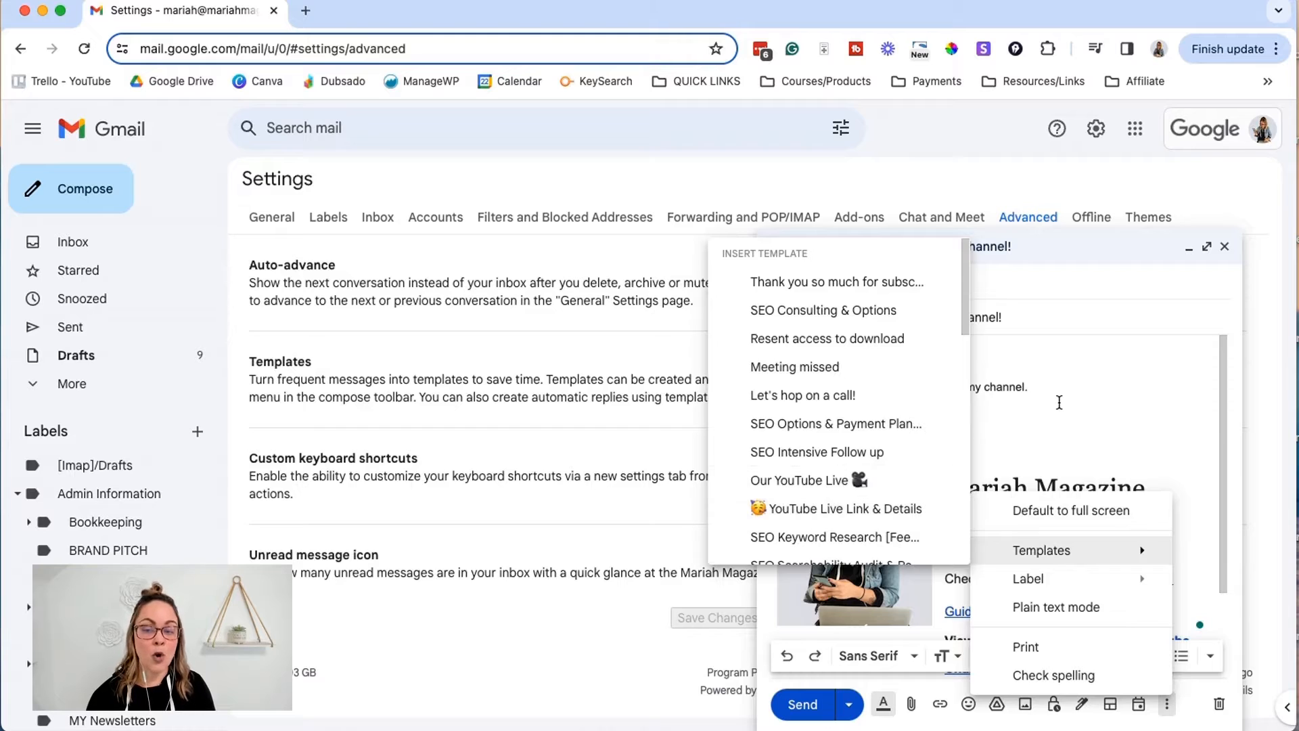
click(835, 282)
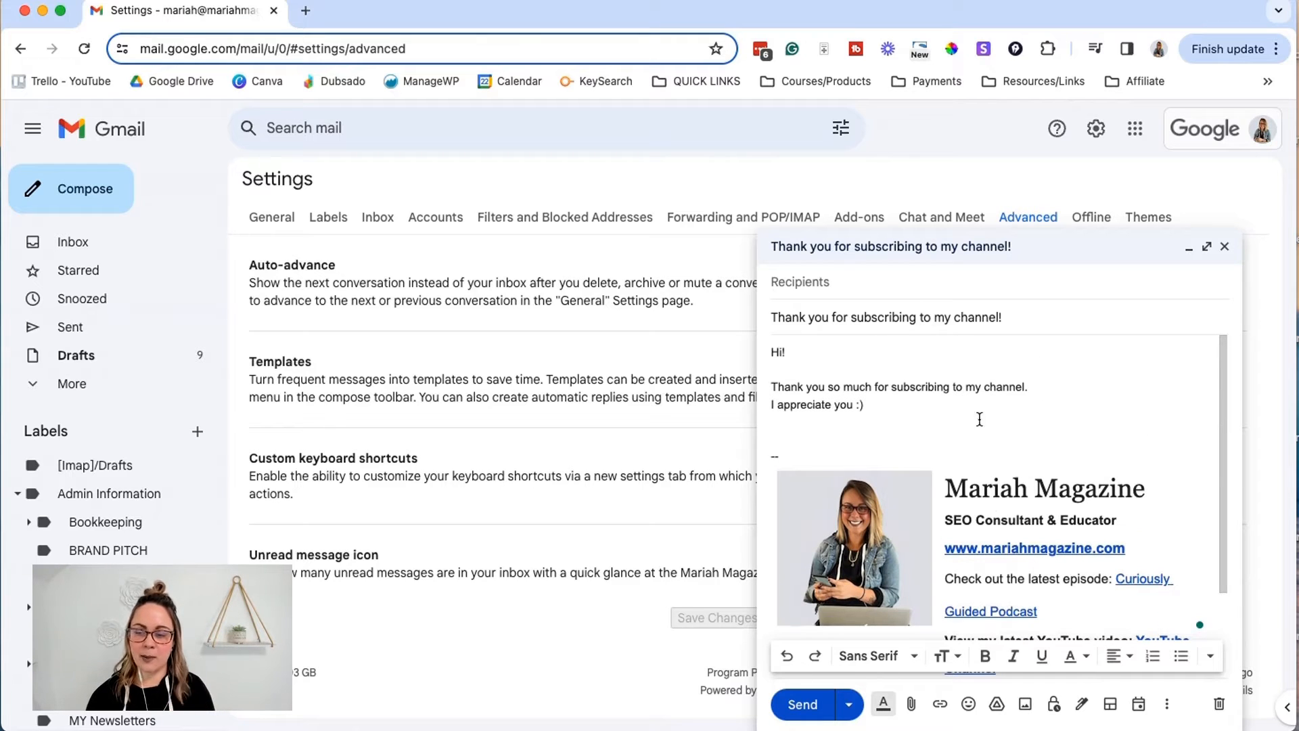
mouse_move(893, 334)
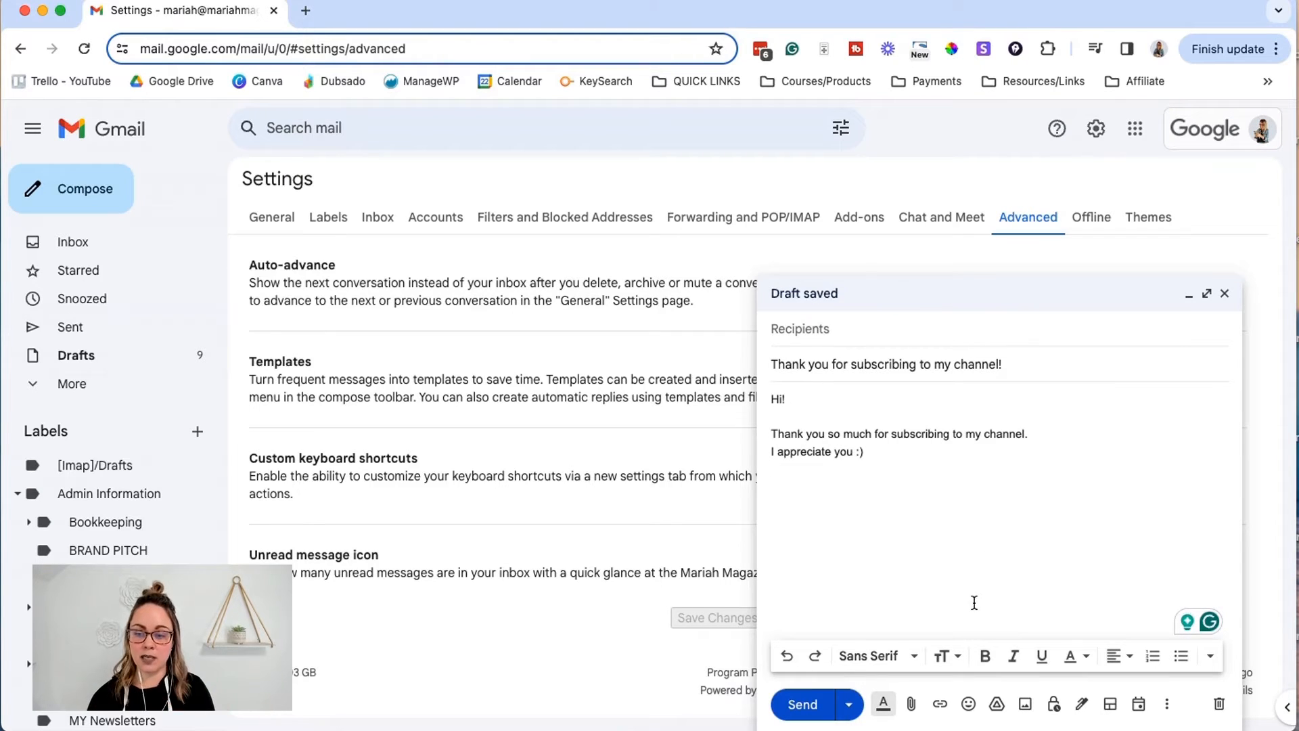
mouse_move(1127, 550)
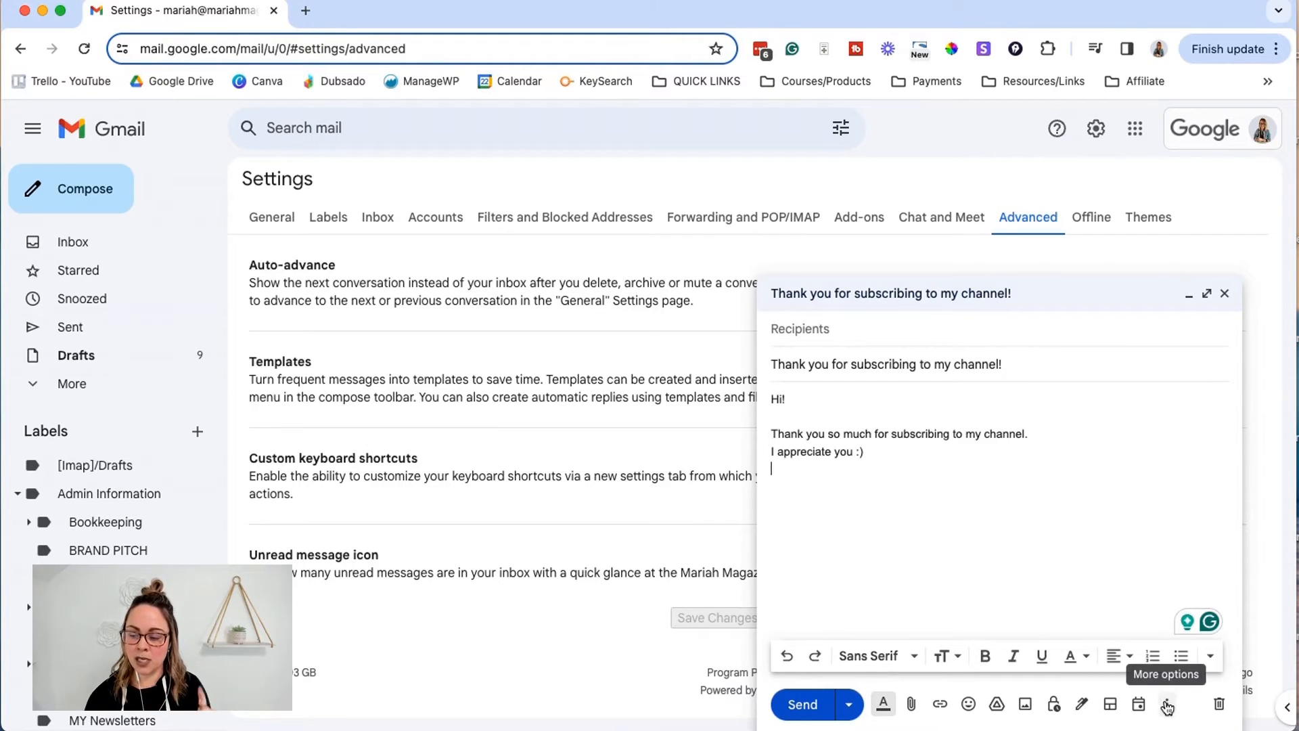
Step: Bring up the message's More options after the signature is removed
click(1166, 705)
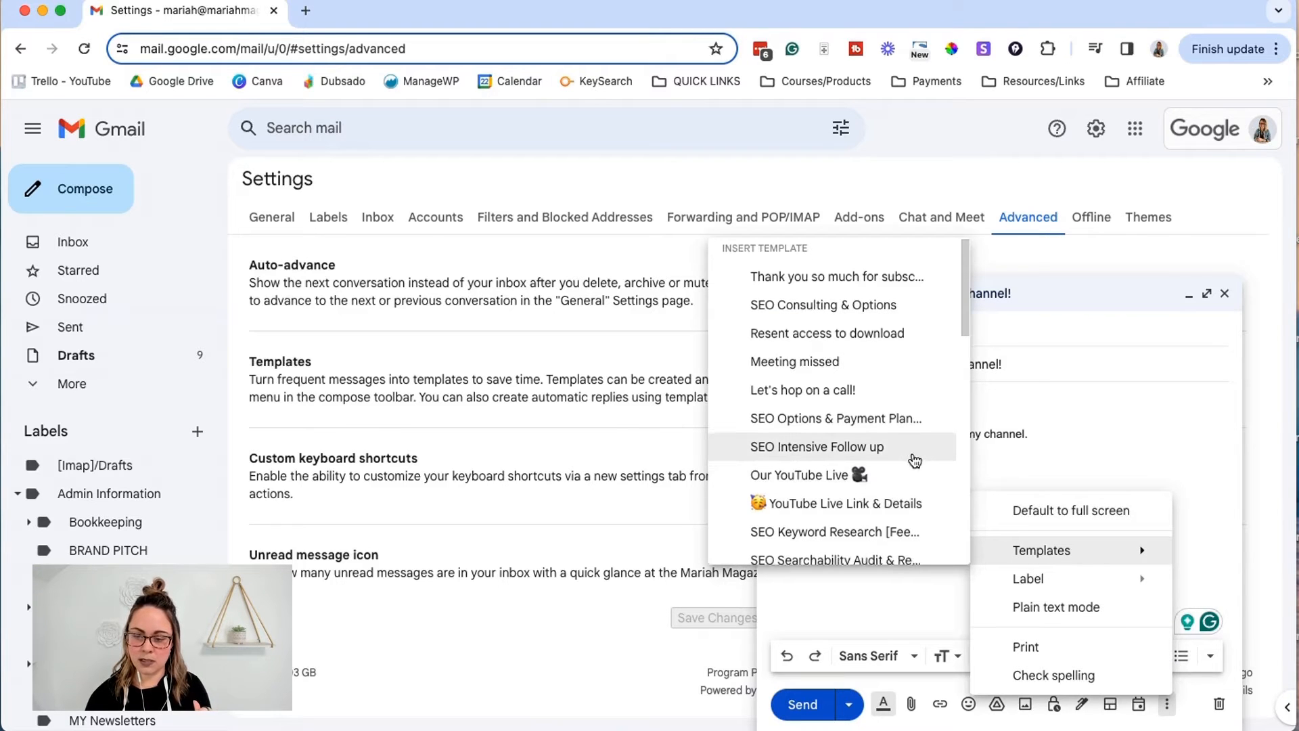
Step: Reveal the 'Save draft as template' options in the Templates menu
scroll(down, 3)
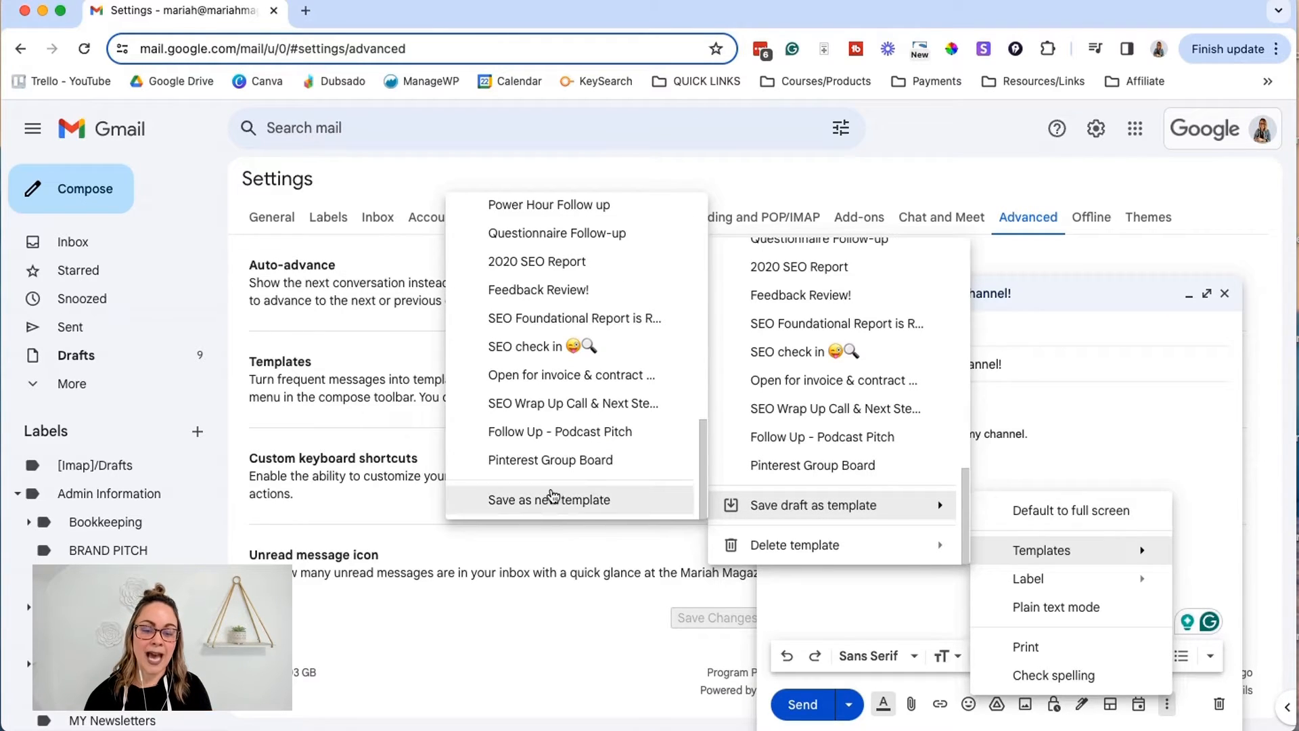
Step: Save the draft as a new template named 'Thank you for subscribing to my channel!'
click(549, 499)
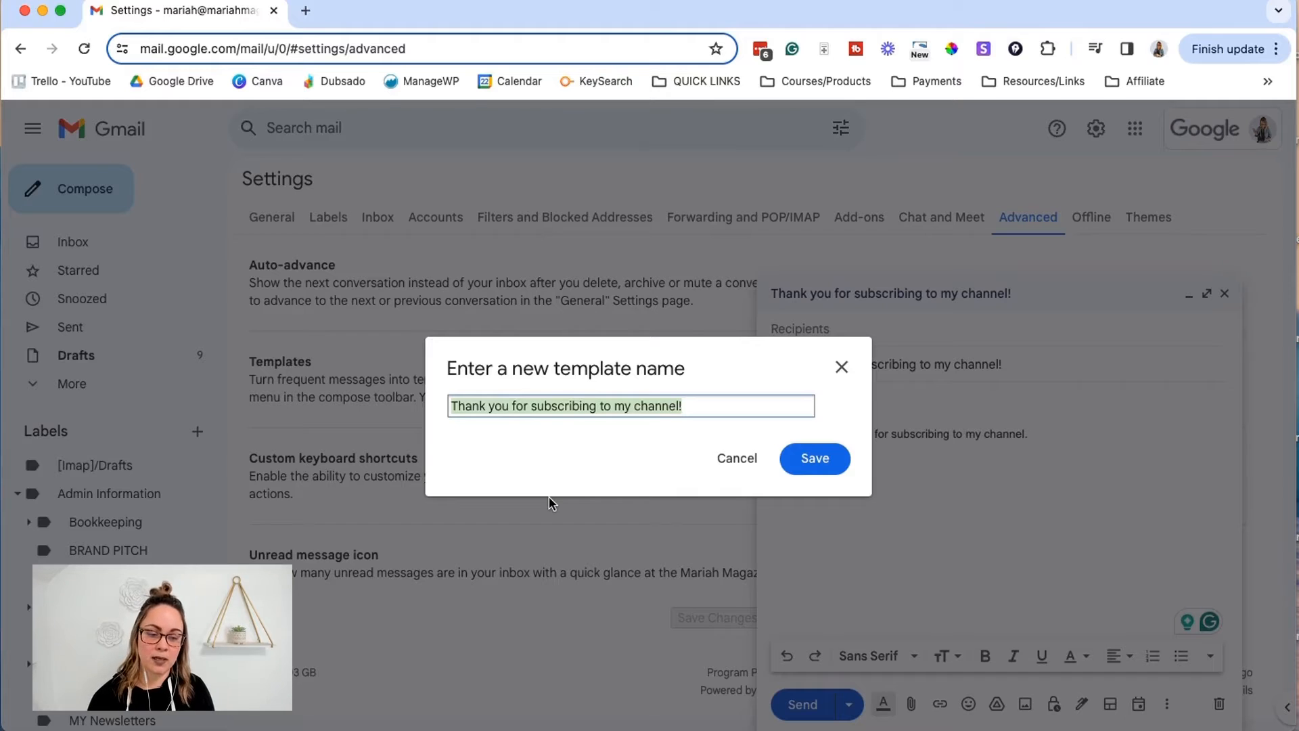
mouse_move(613, 426)
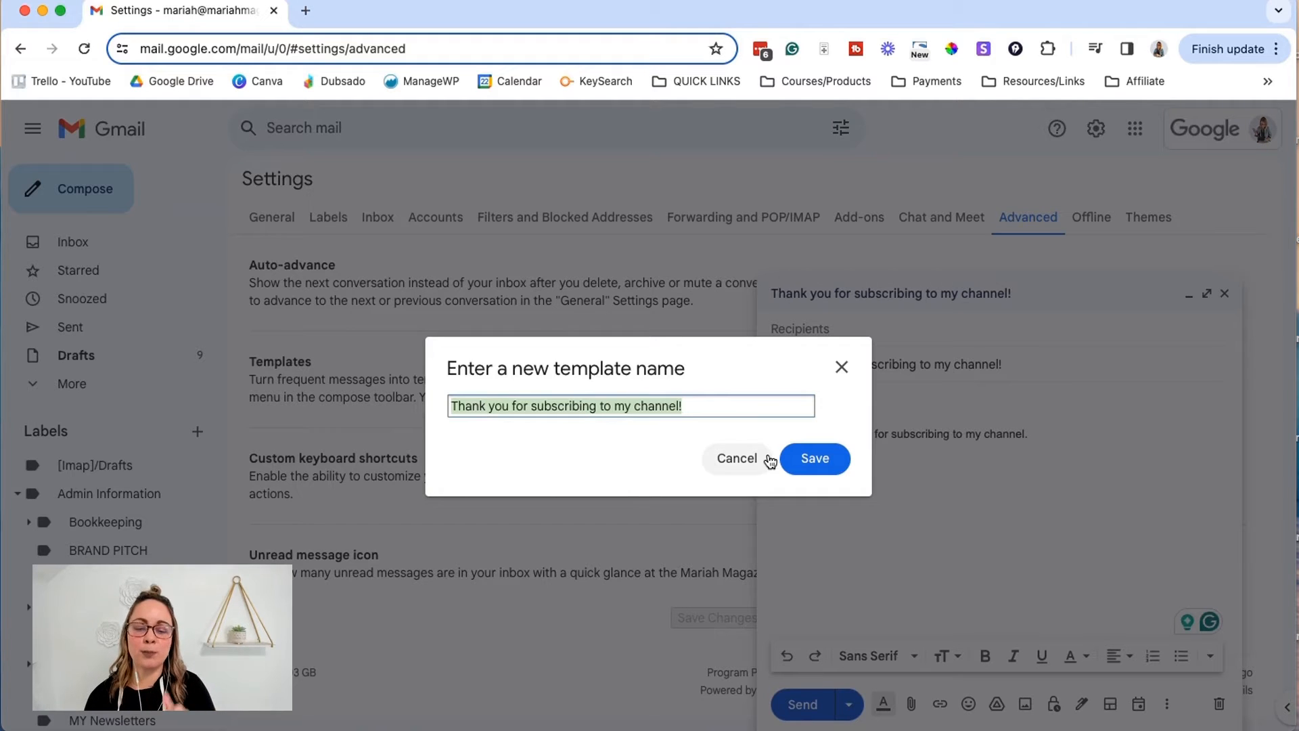
mouse_move(740, 423)
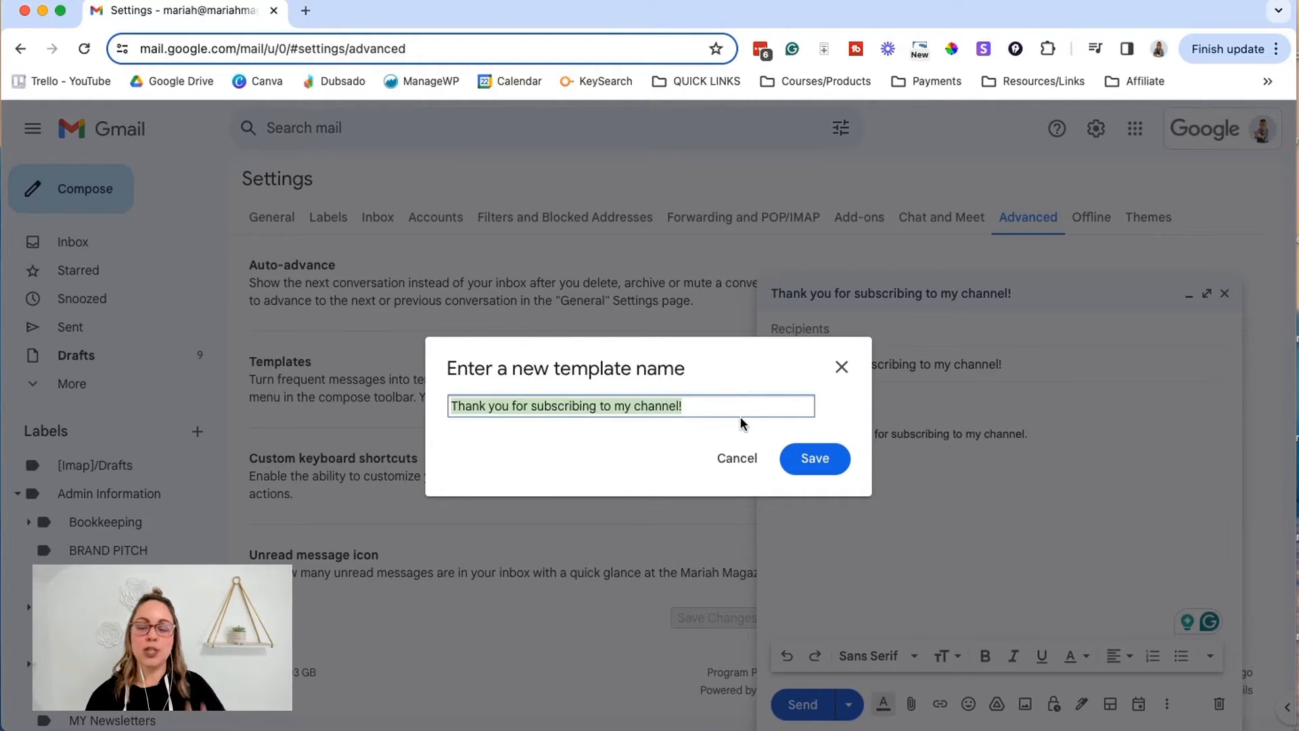
click(813, 459)
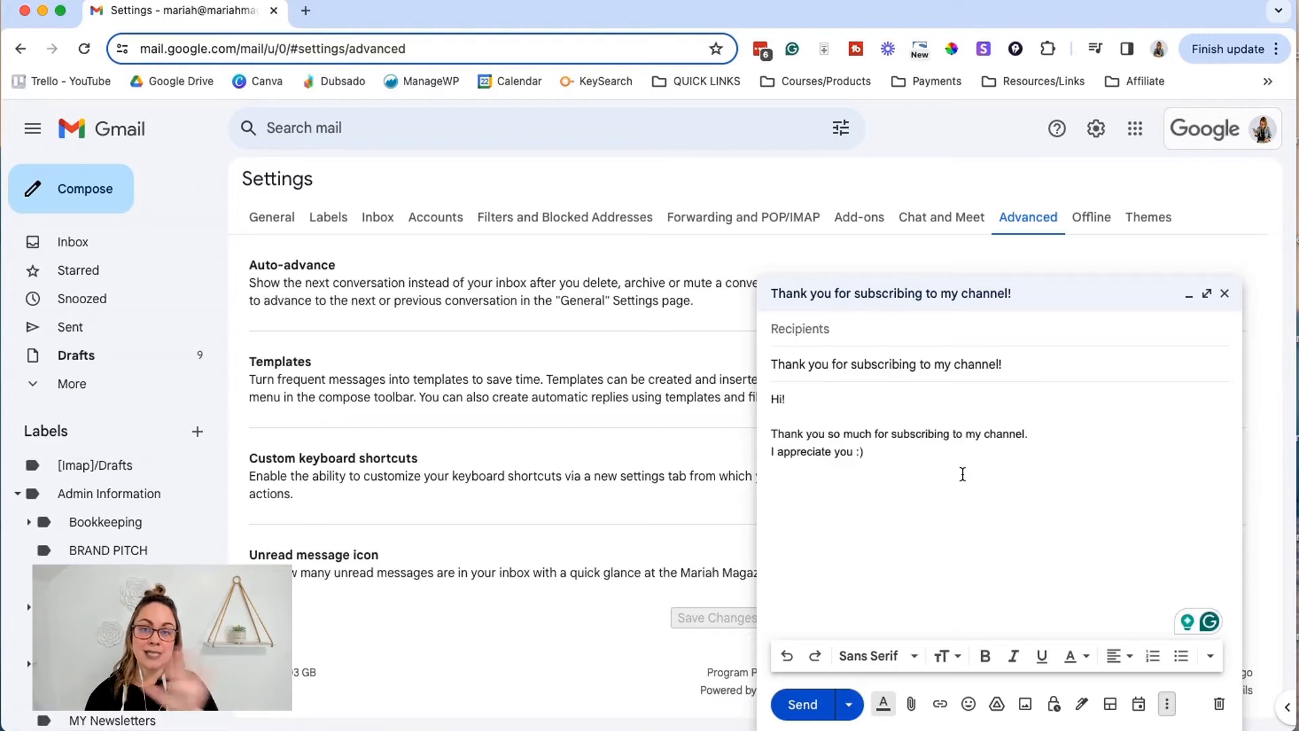
mouse_move(1197, 322)
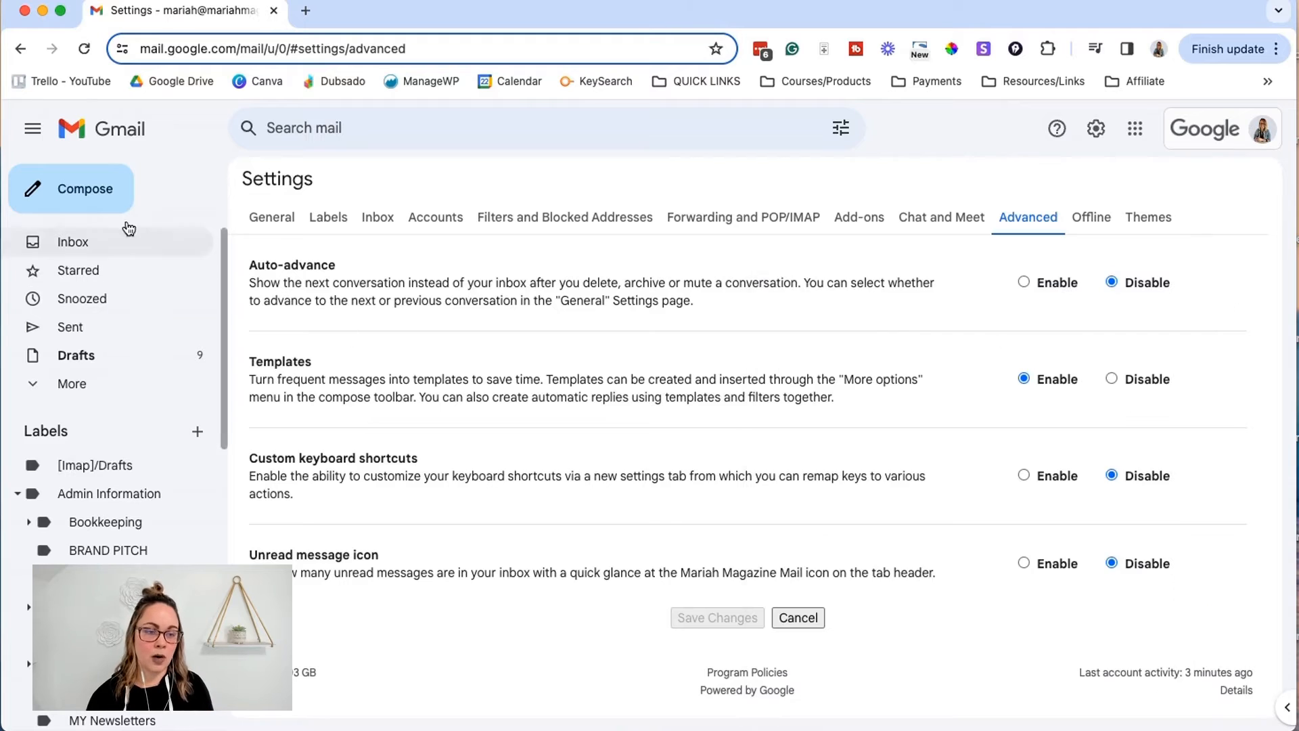
Step: Fill a new message with the 'Thank you for subscribing to my channel!' template
click(72, 188)
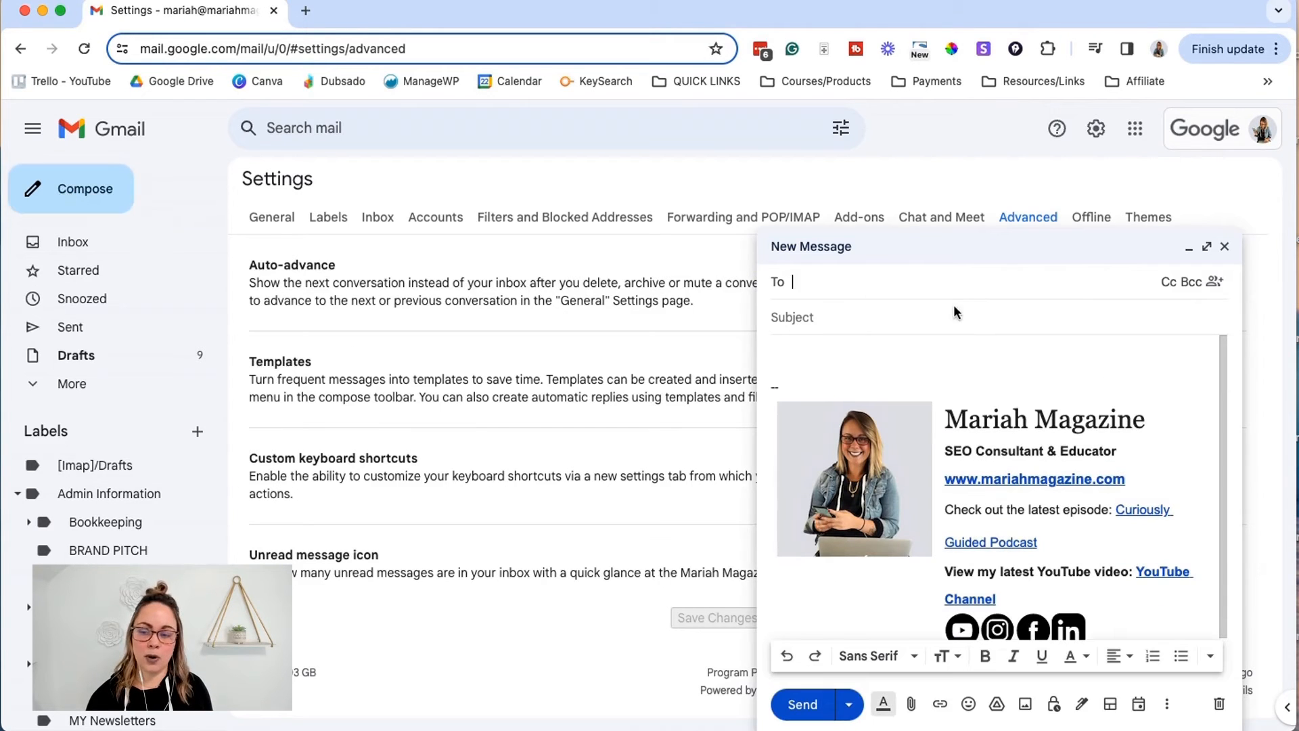
mouse_move(1195, 703)
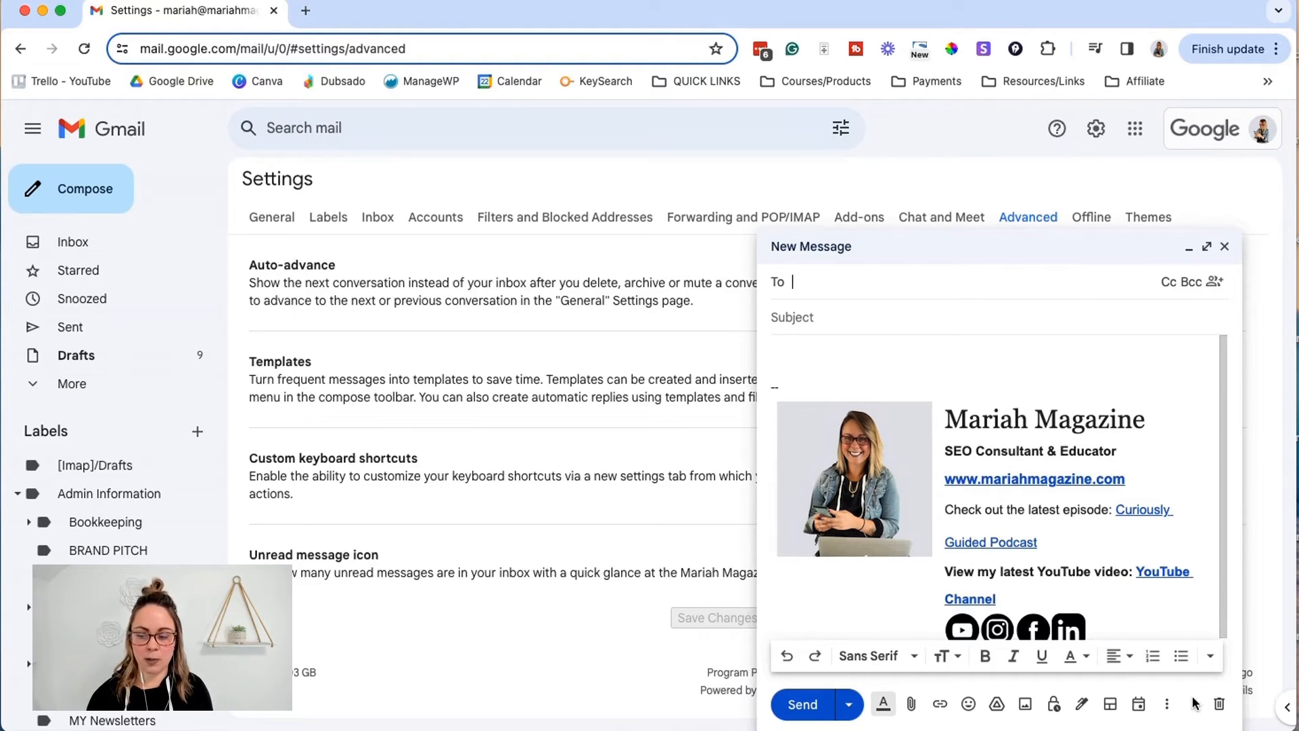
click(1168, 709)
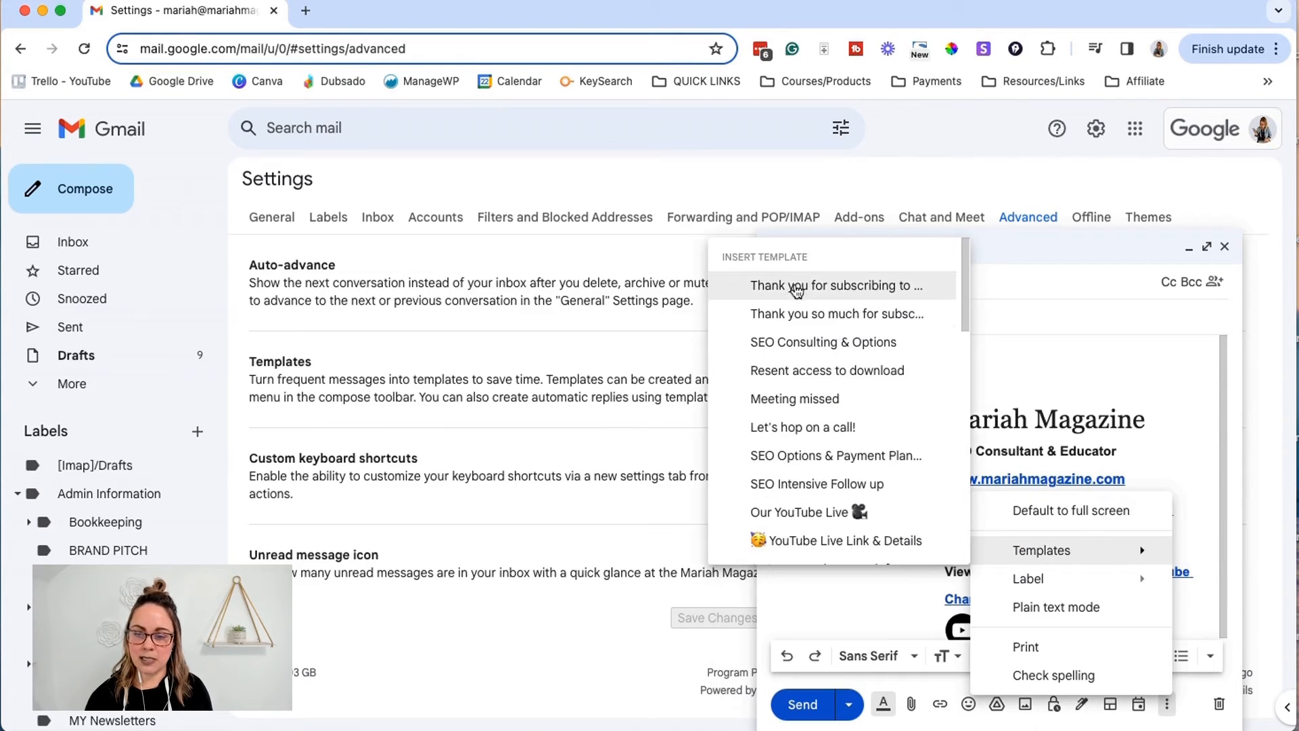
click(835, 286)
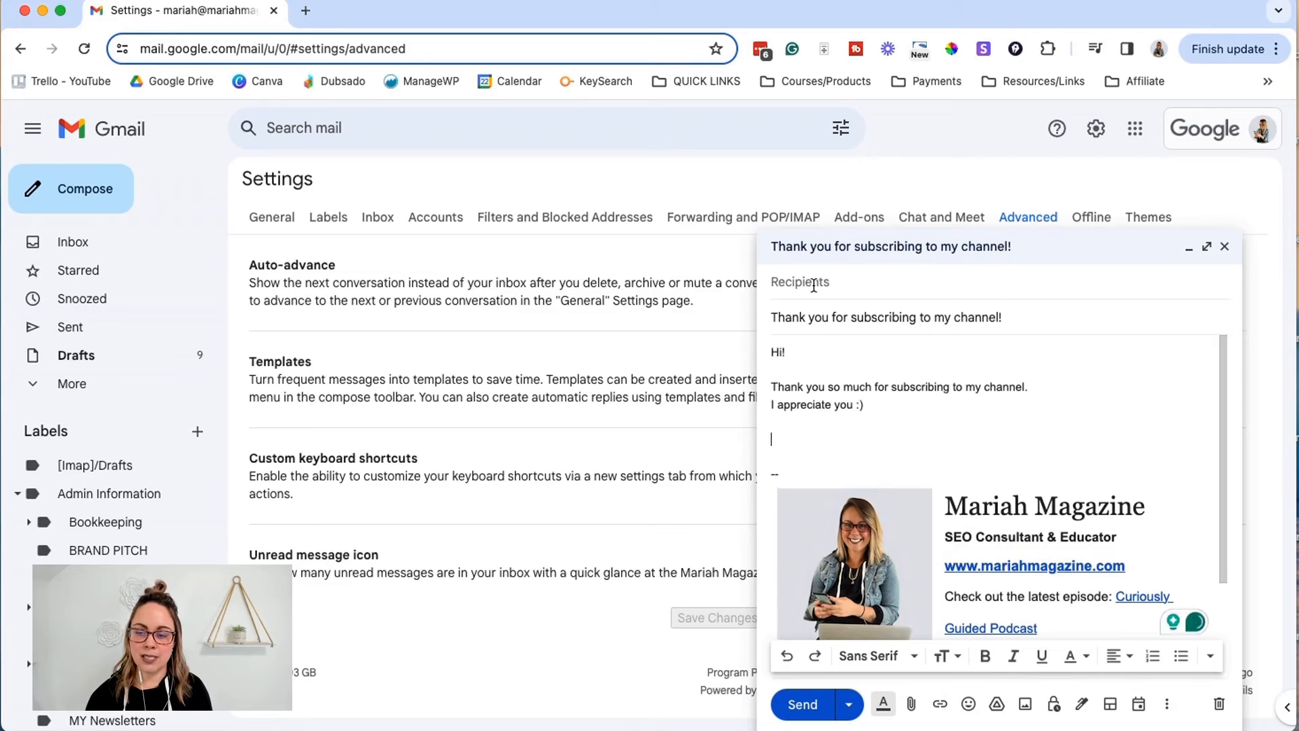
mouse_move(1012, 406)
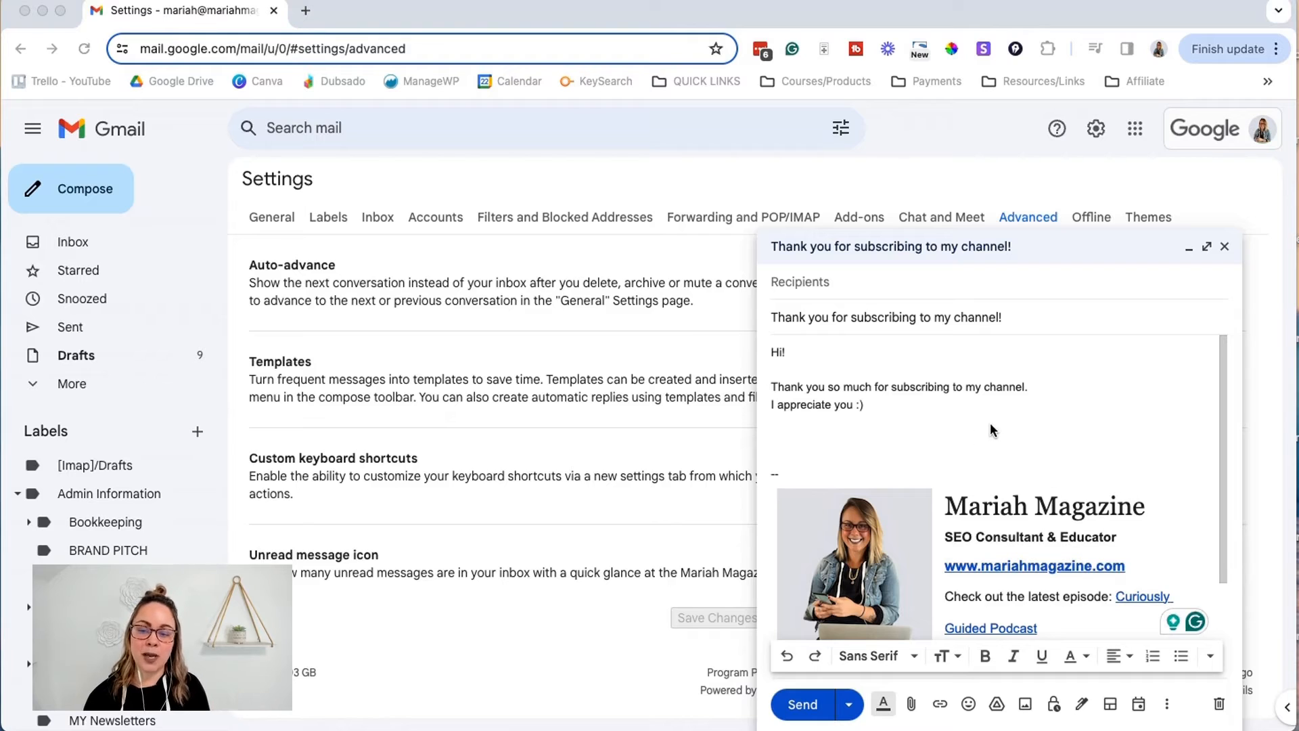
mouse_move(923, 409)
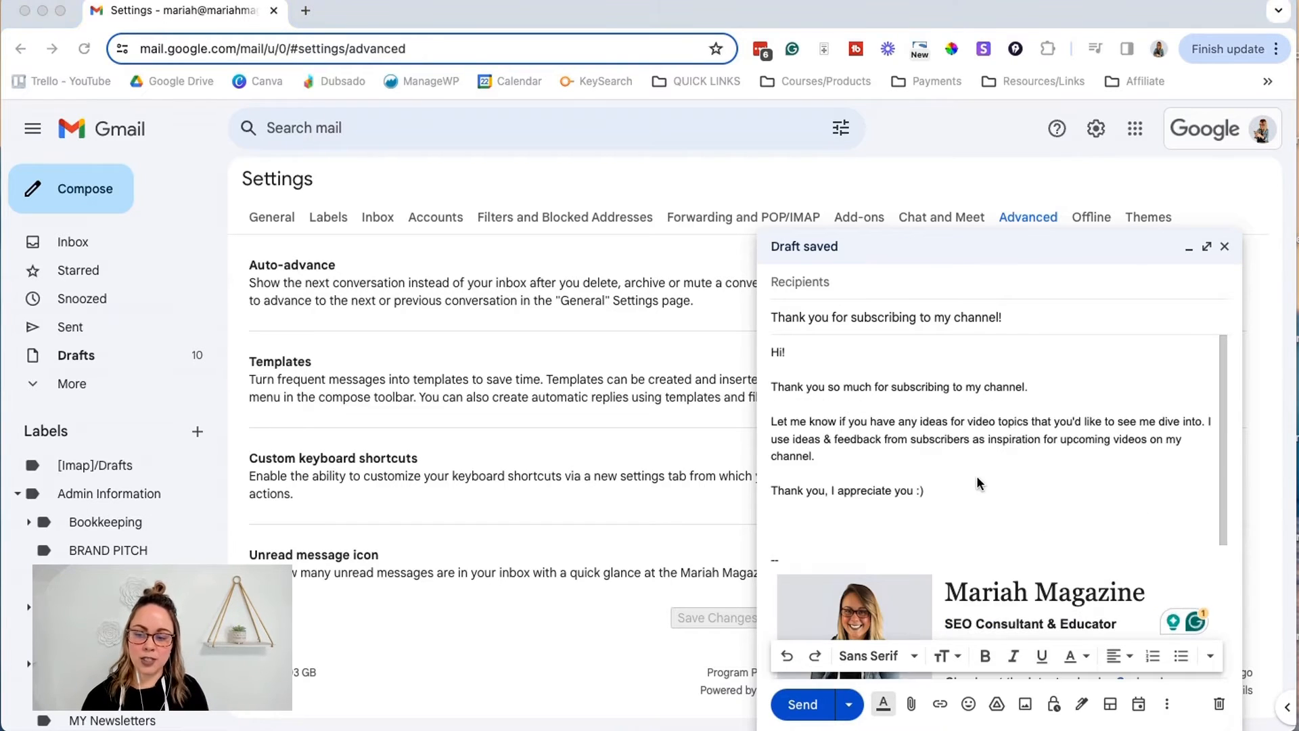
Step: Select the revised body text asking for video ideas and ending 'Thank you, I appreciate you :)'
drag(772, 352, 924, 490)
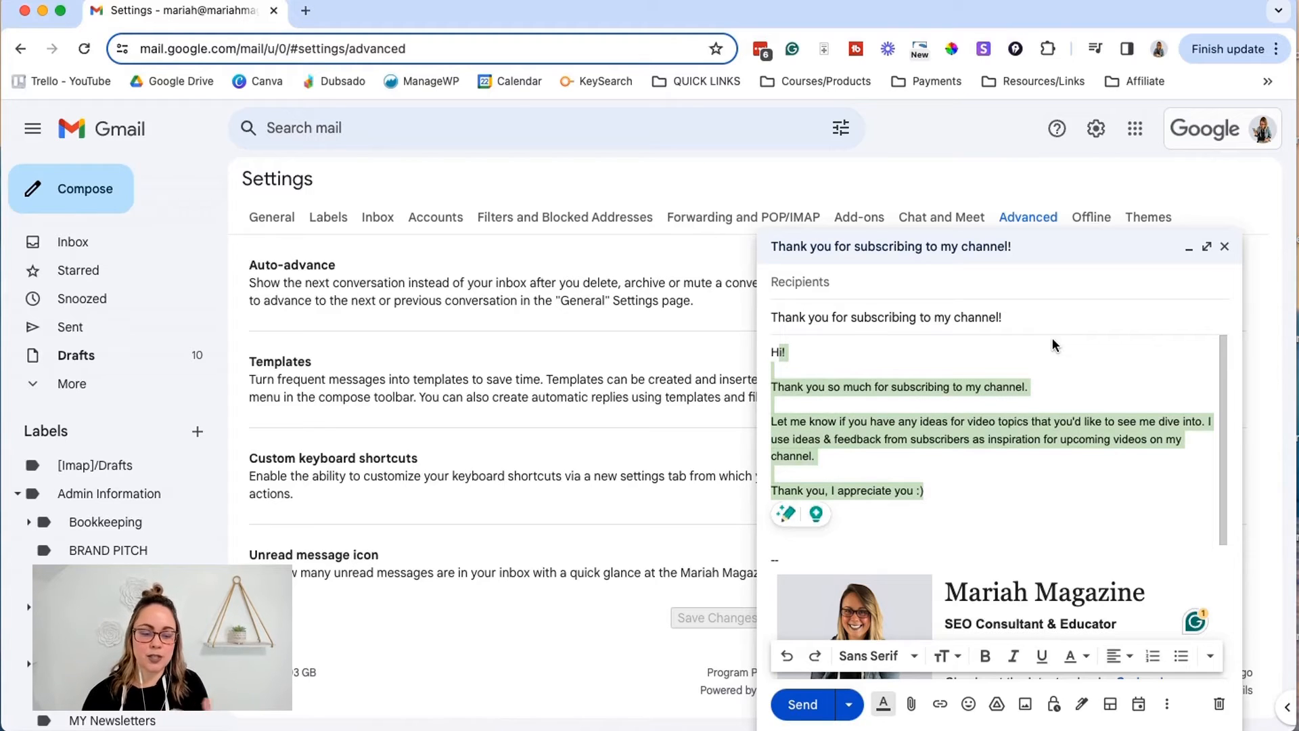
mouse_move(1069, 361)
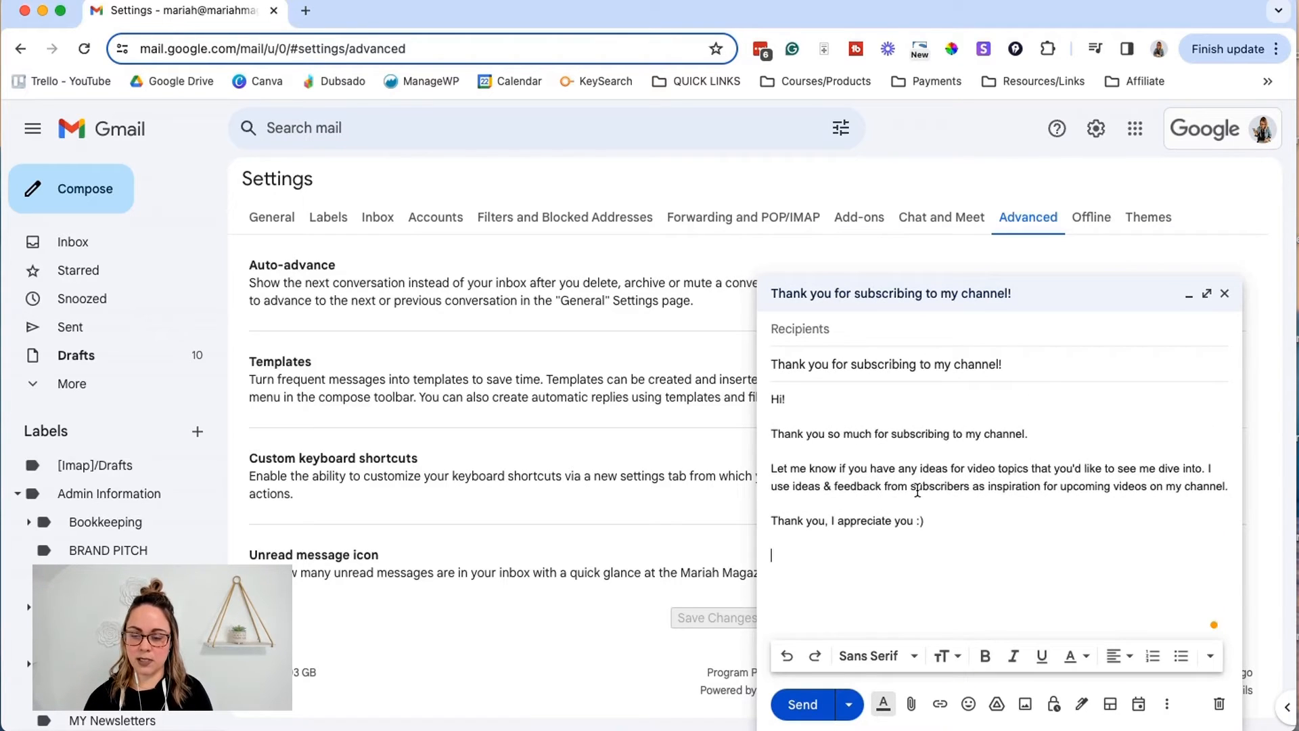
Step: Overwrite the 'Thank you for subscribing to my channel!' template with the revised draft and confirm
click(1168, 705)
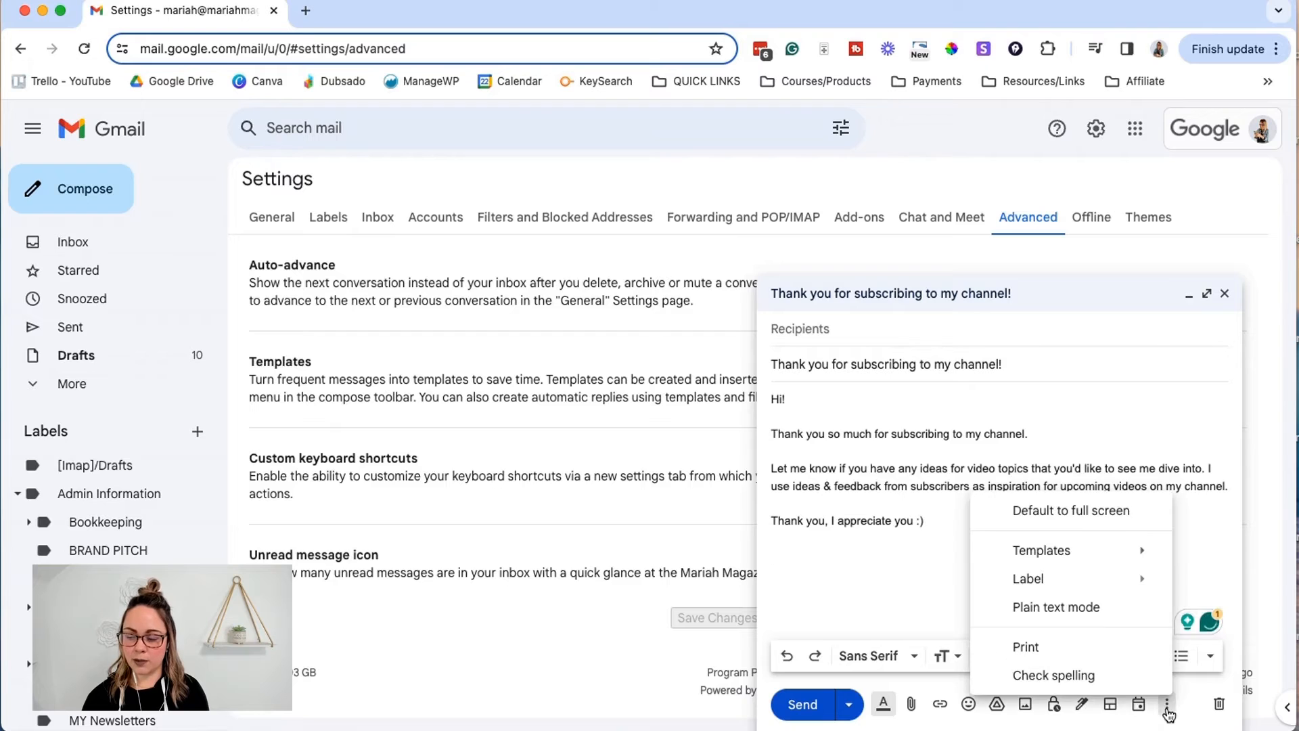
click(1042, 549)
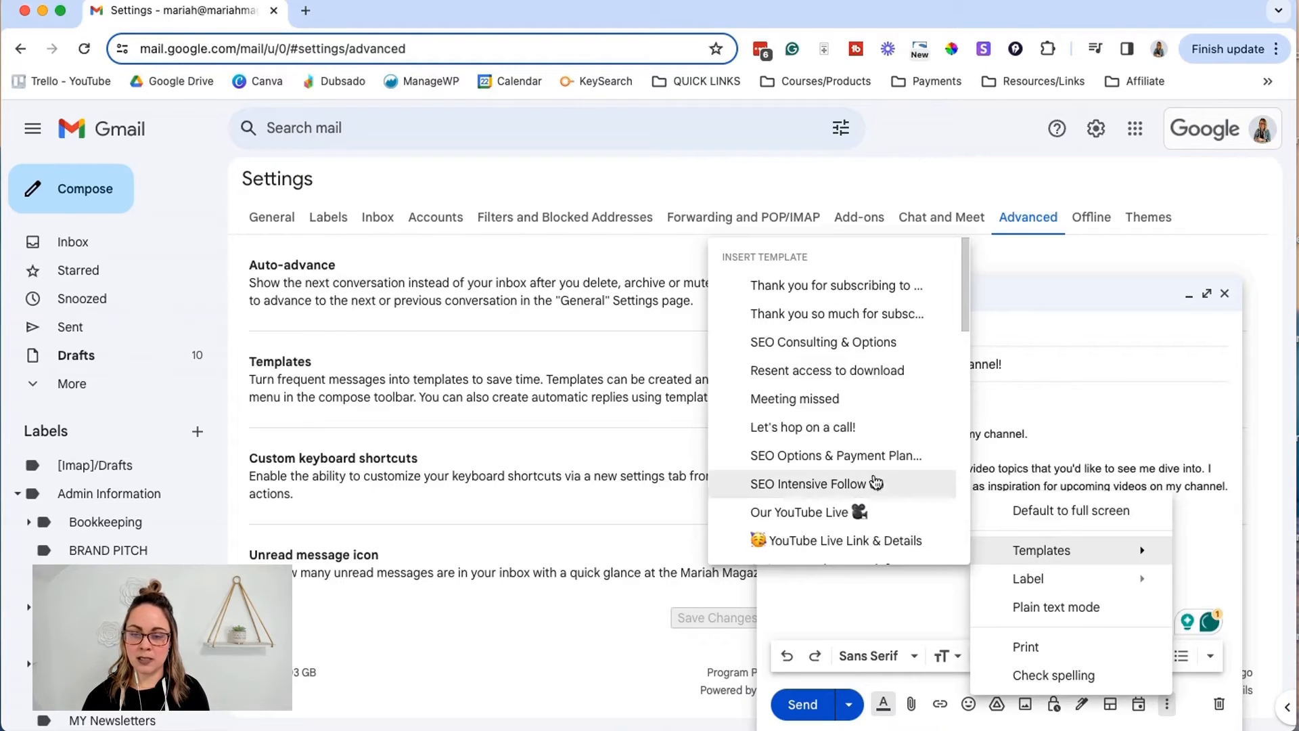
mouse_move(872, 400)
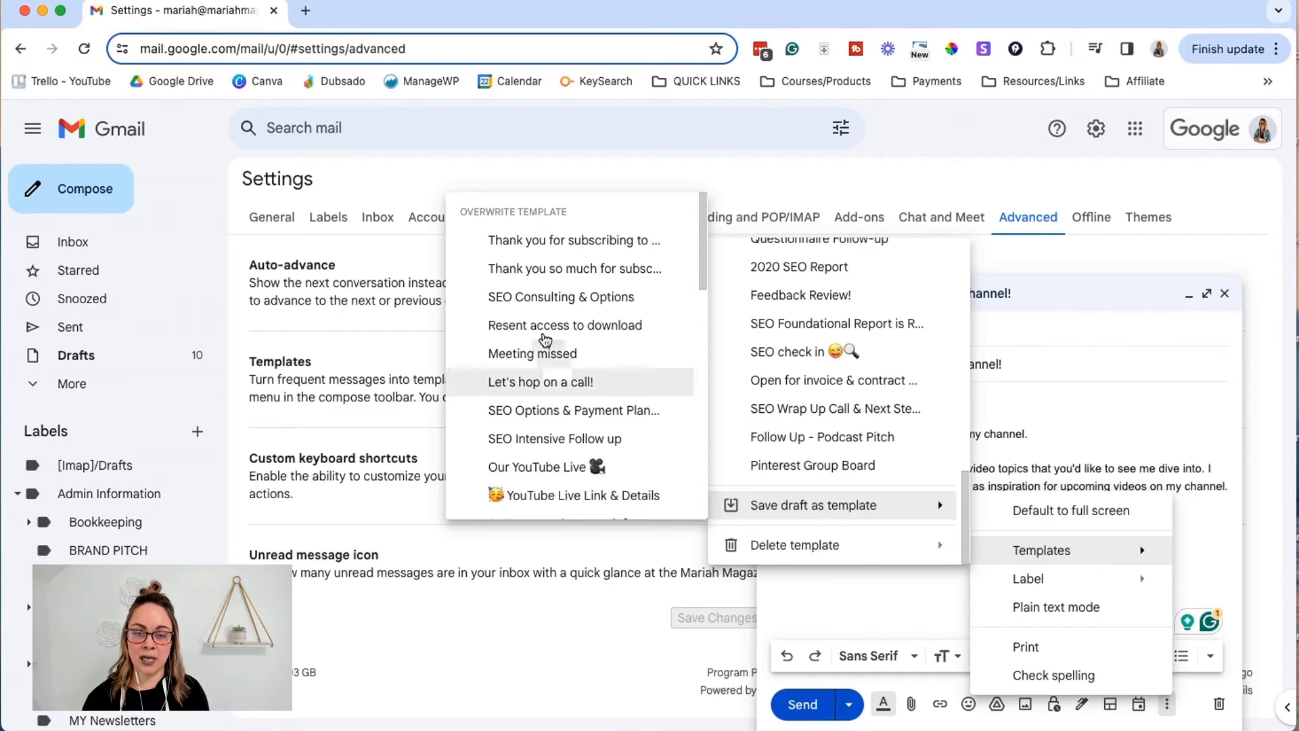
mouse_move(512, 216)
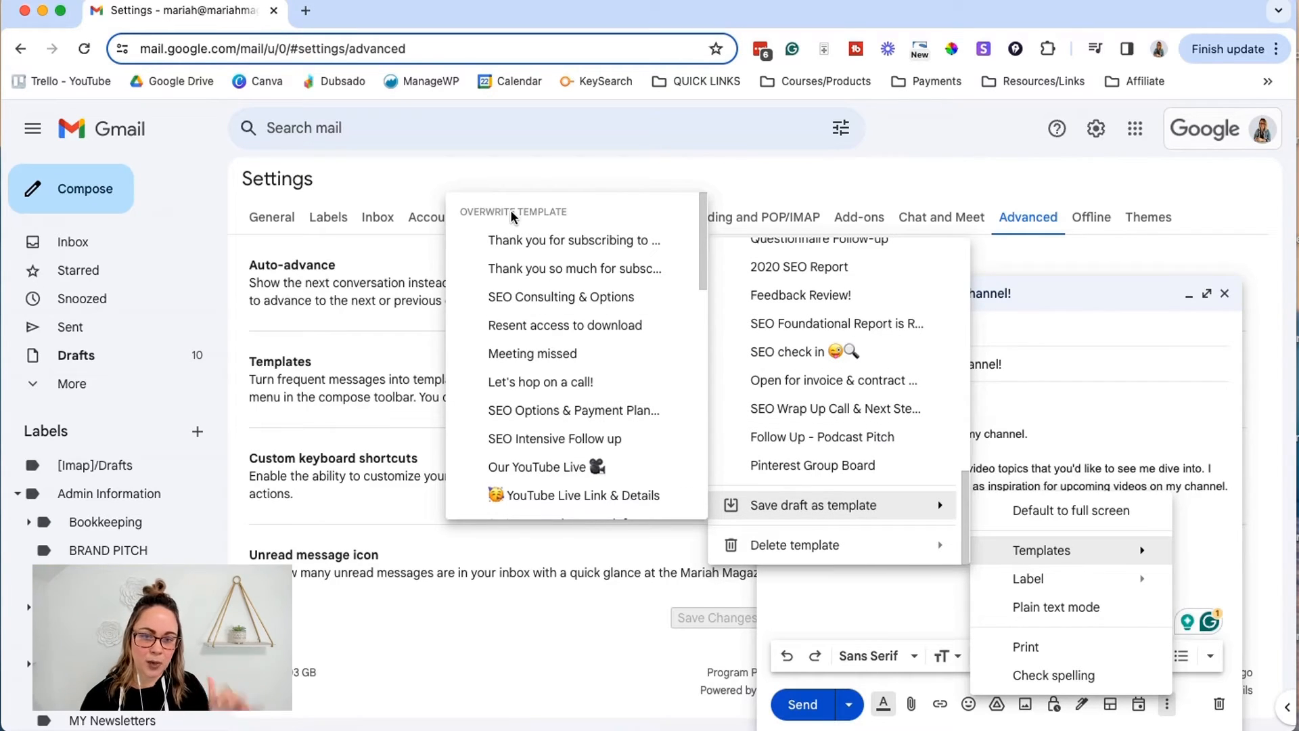
mouse_move(542, 216)
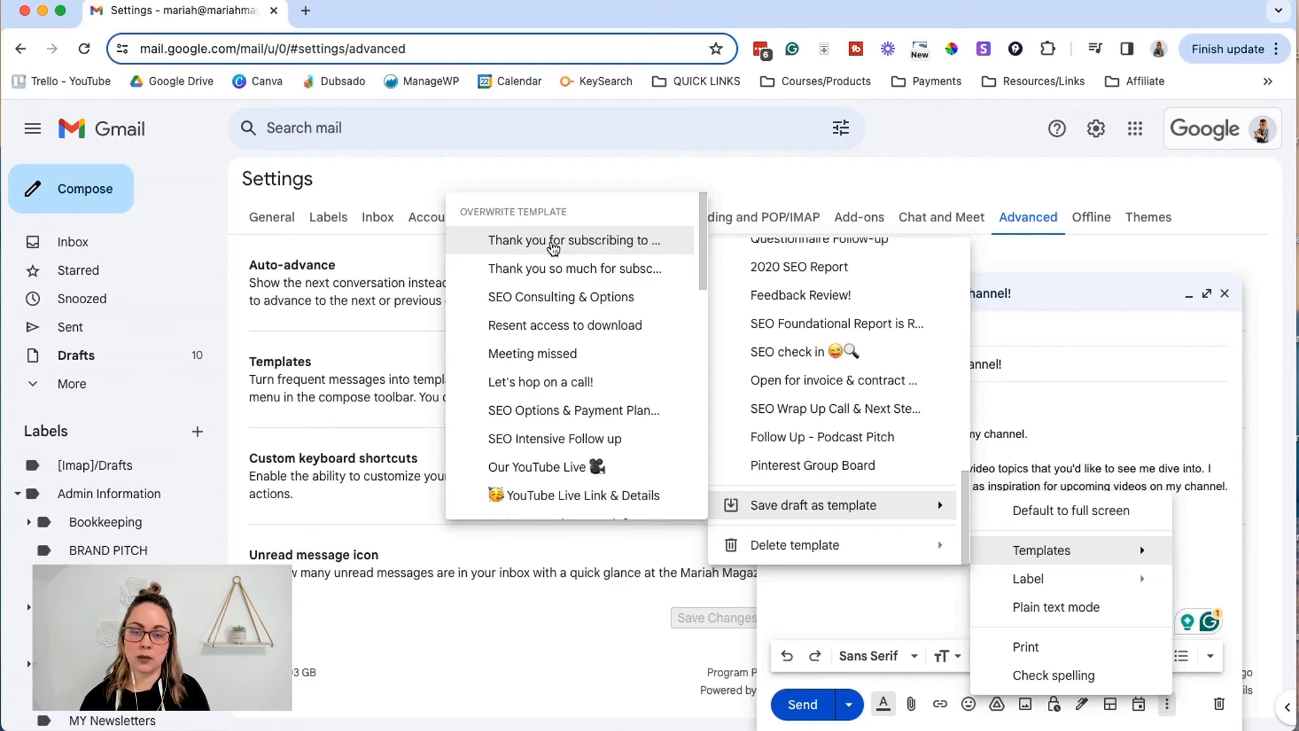
click(573, 241)
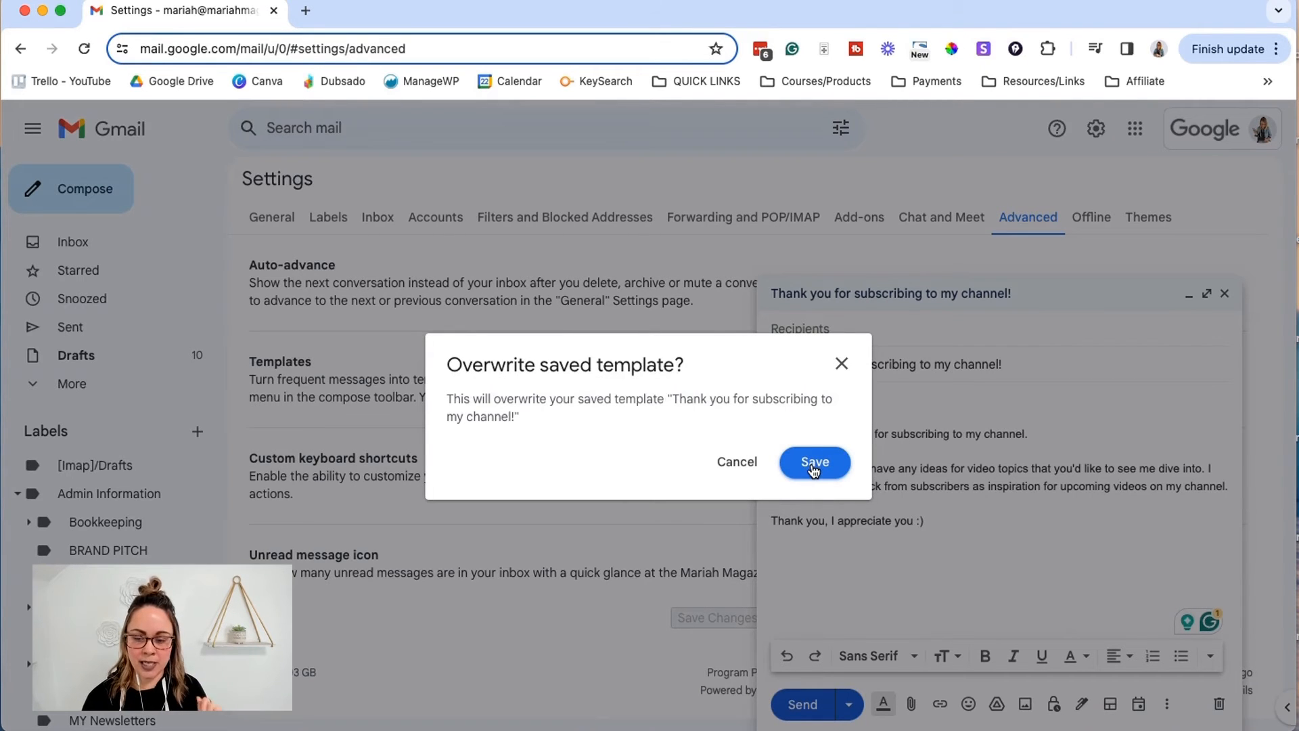
click(813, 461)
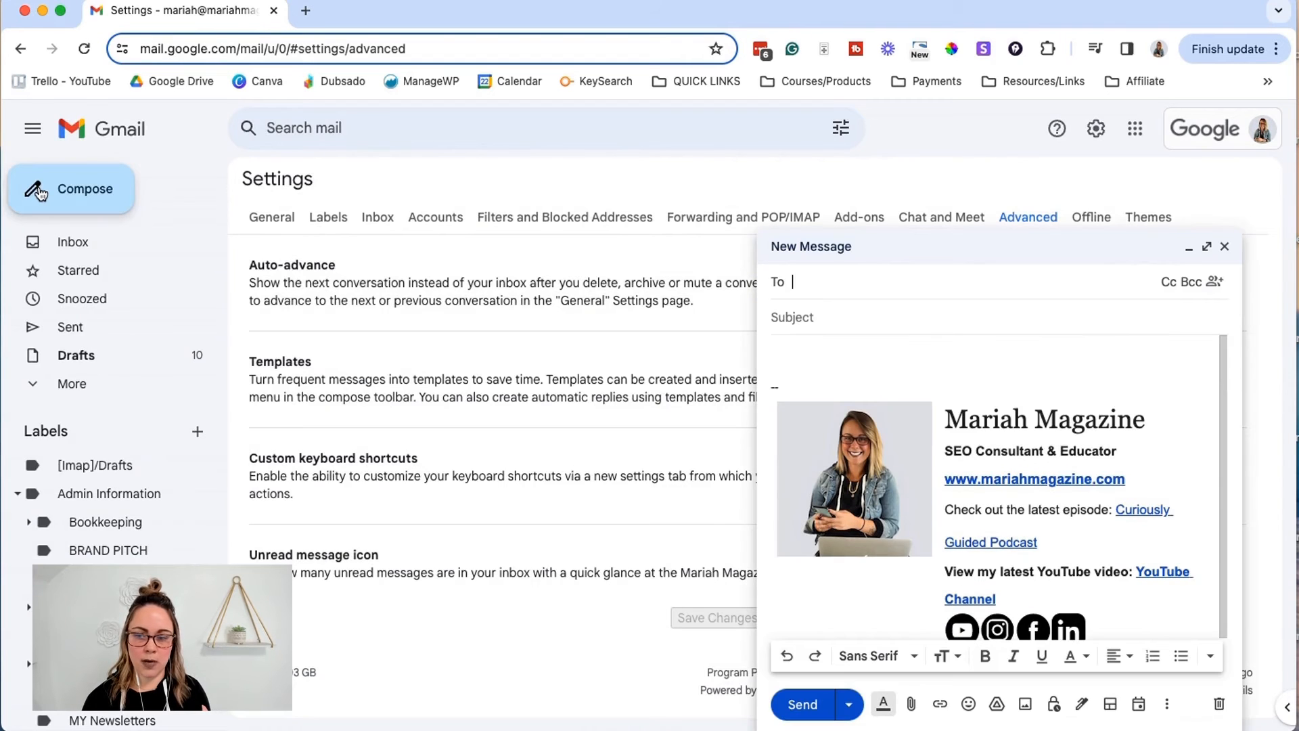
Step: Insert the updated thank-you template into a fresh message
click(1167, 704)
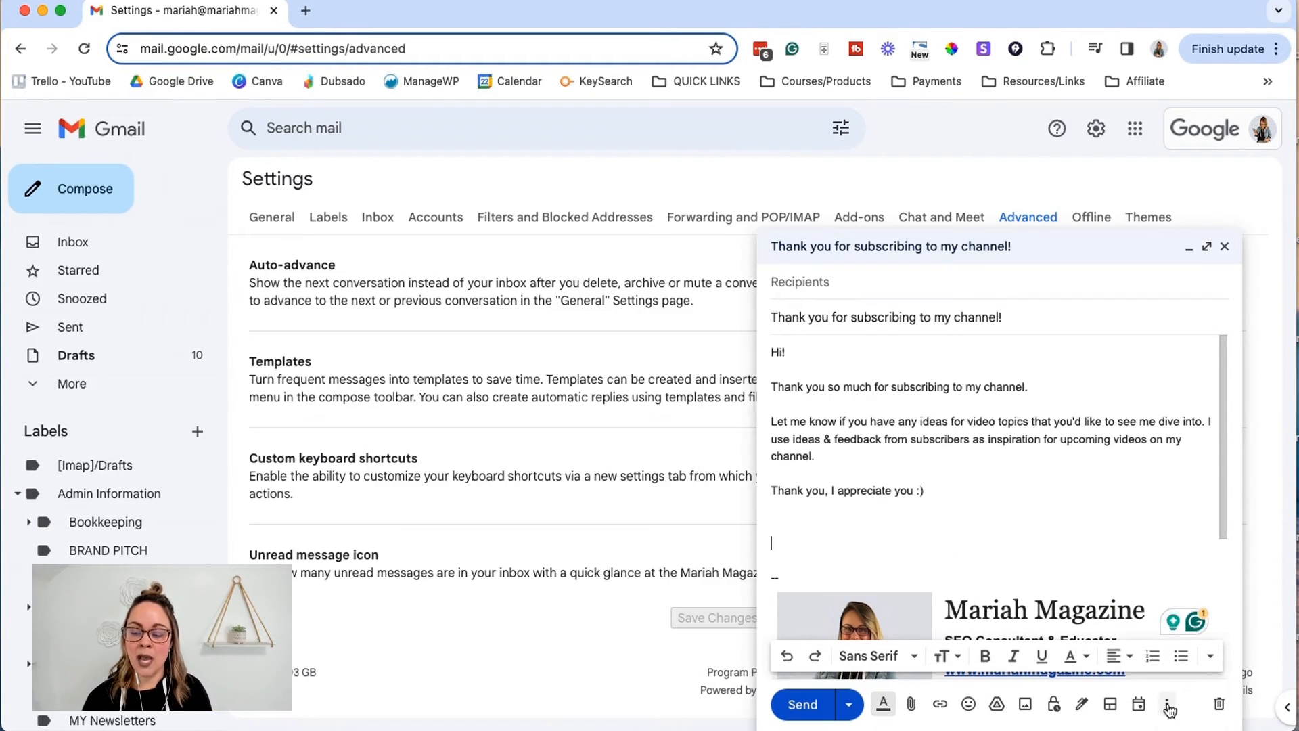
click(1166, 703)
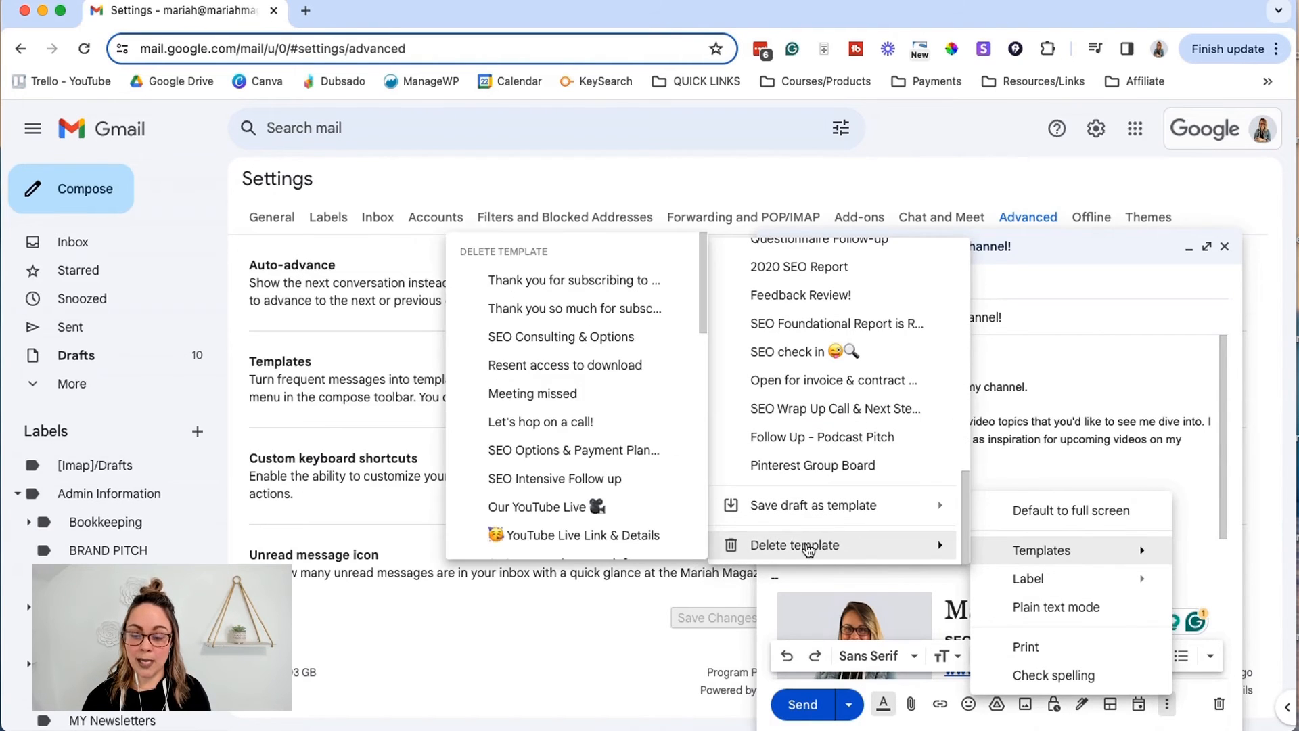
mouse_move(547, 506)
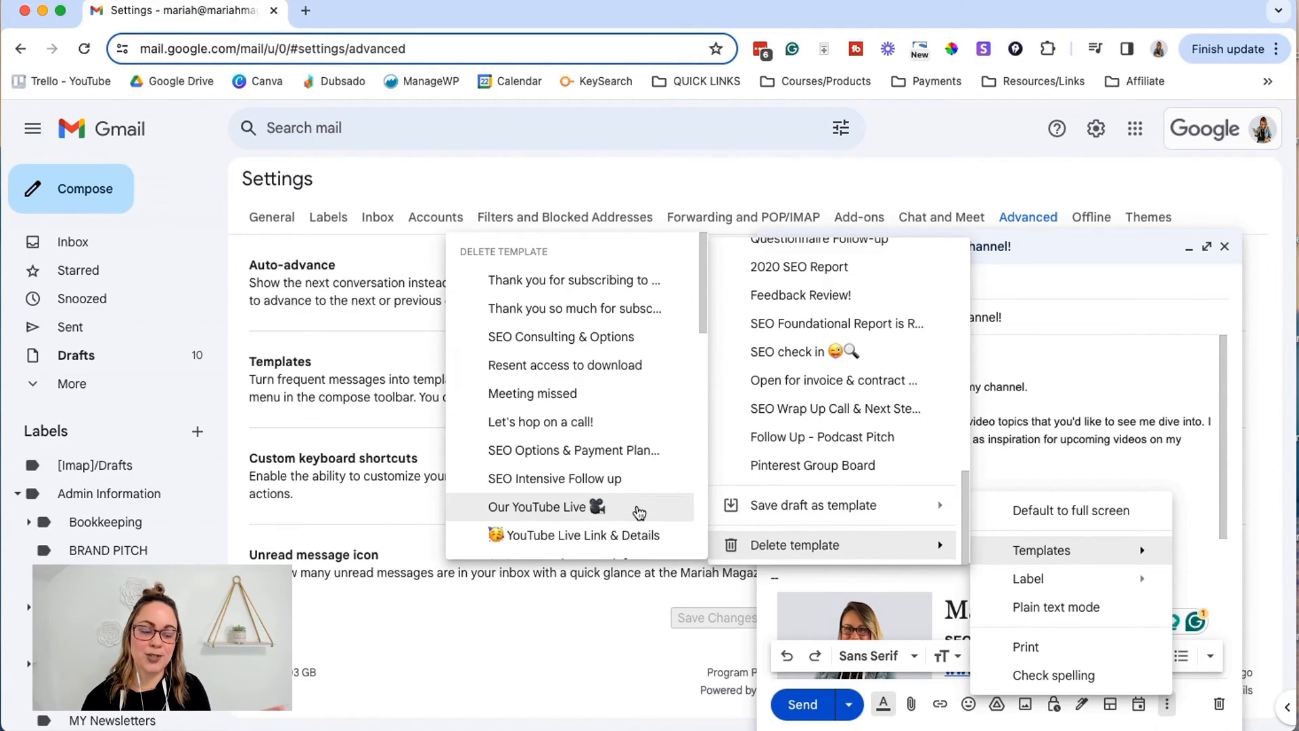
scroll(down, 3)
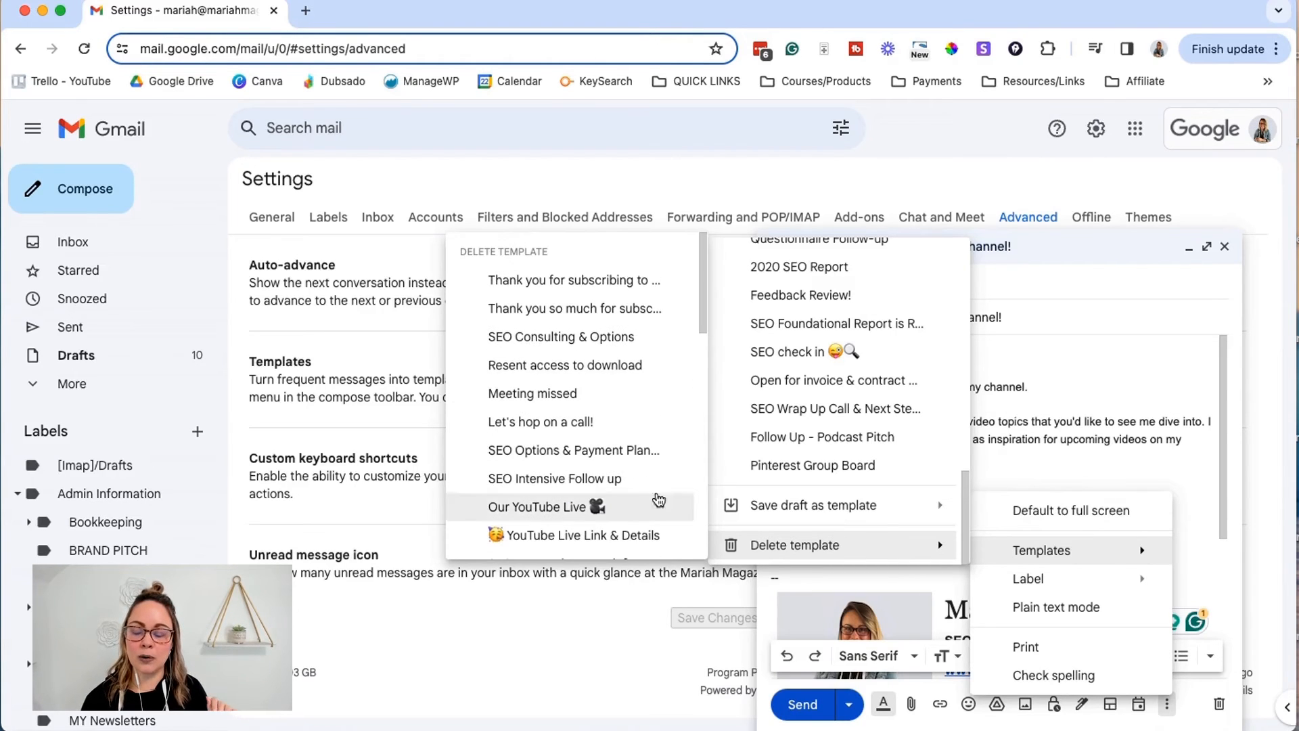
click(573, 278)
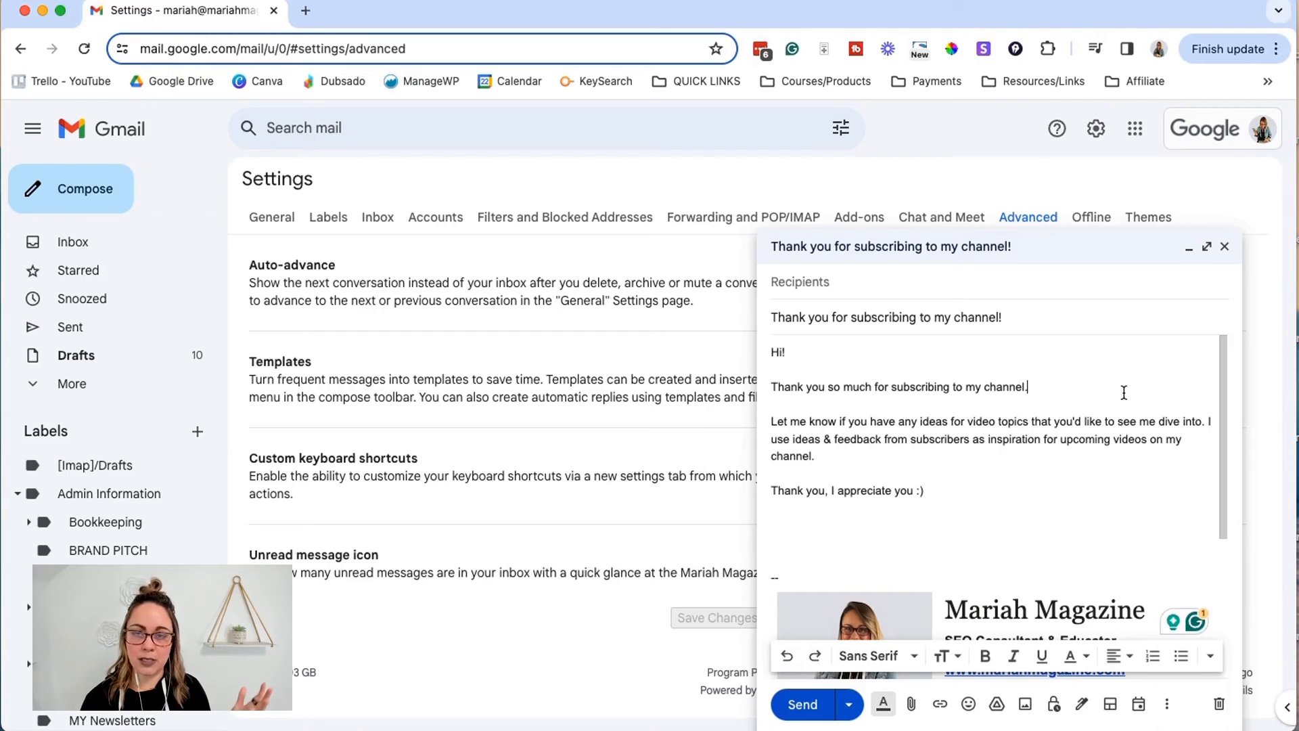